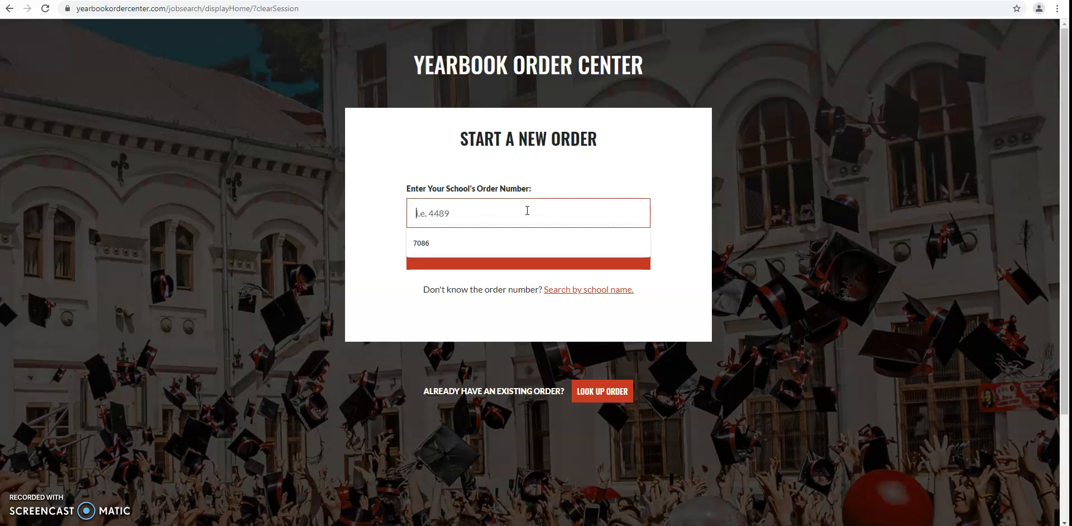
text(708)
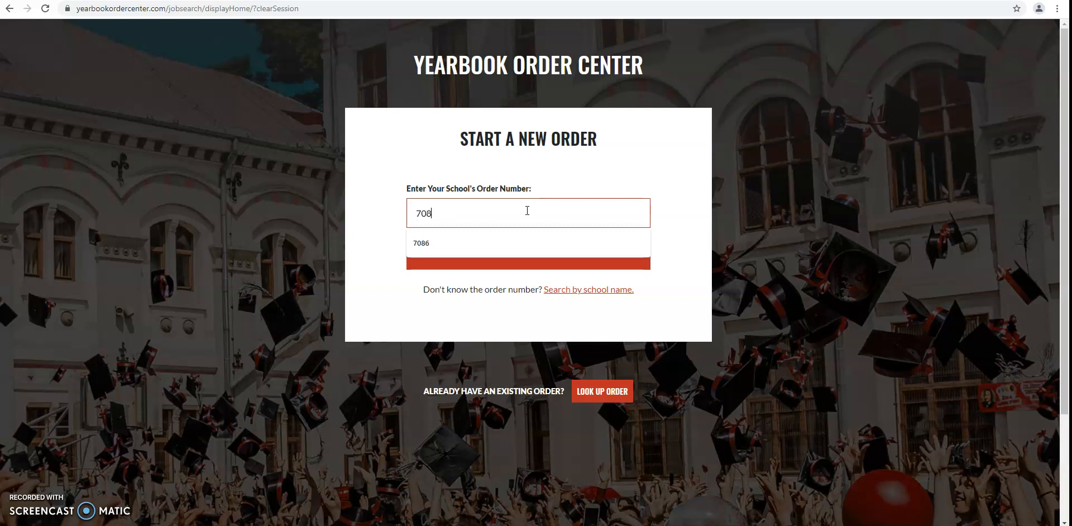
click(528, 242)
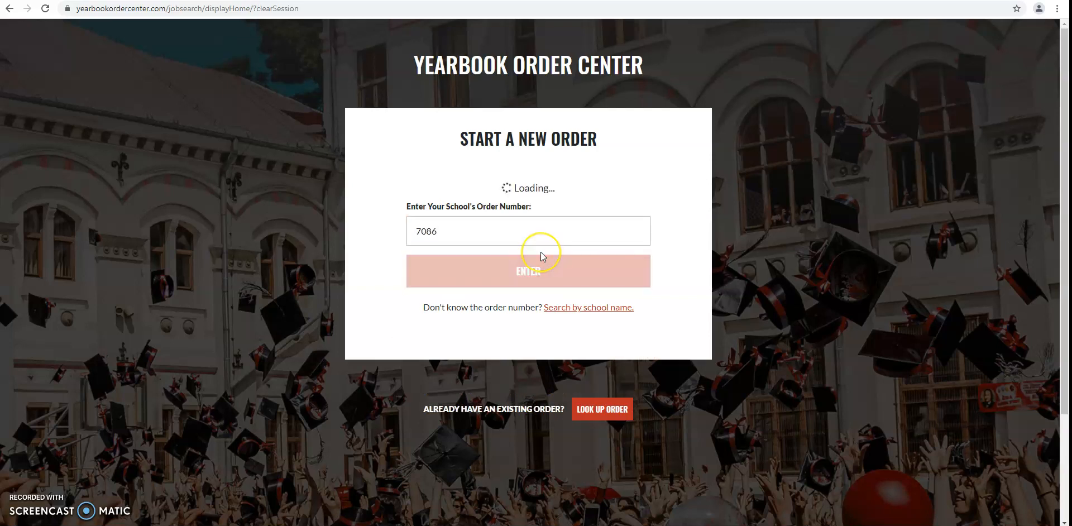
click(528, 270)
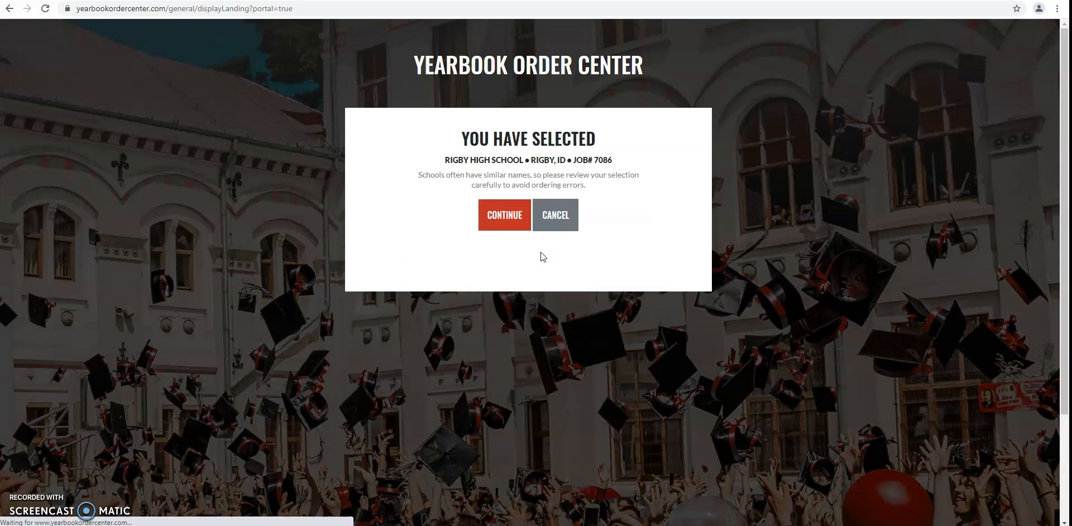
click(503, 214)
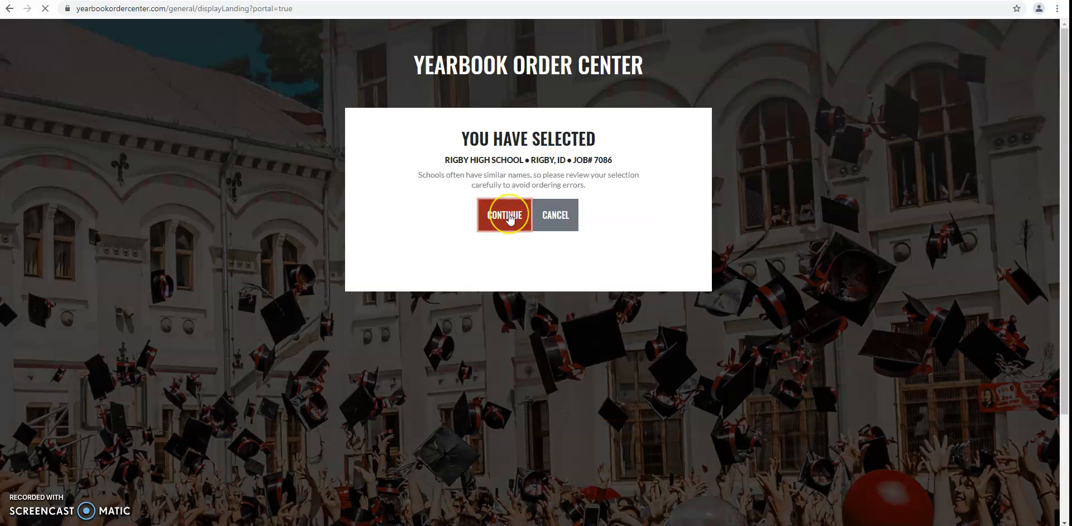
click(504, 215)
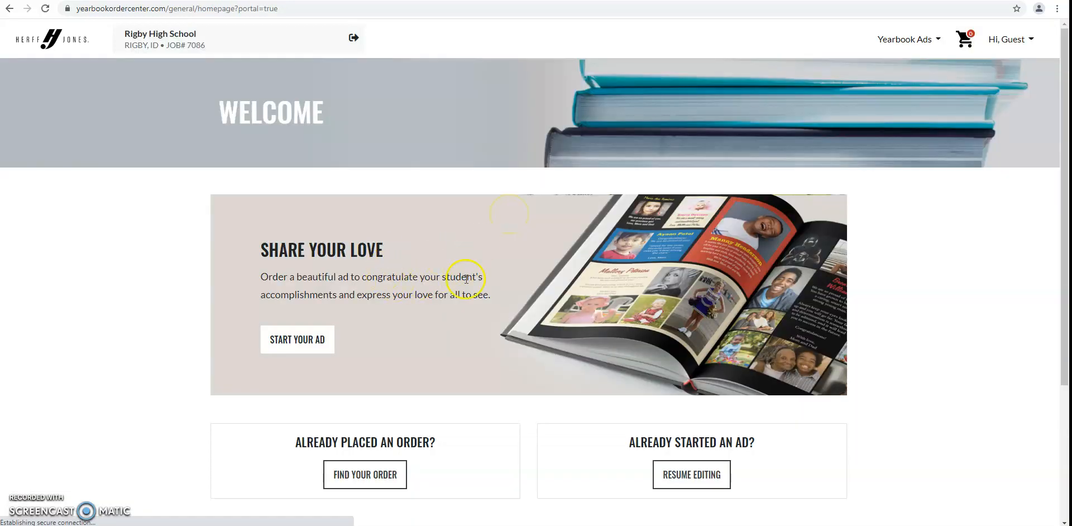
mouse_move(350, 297)
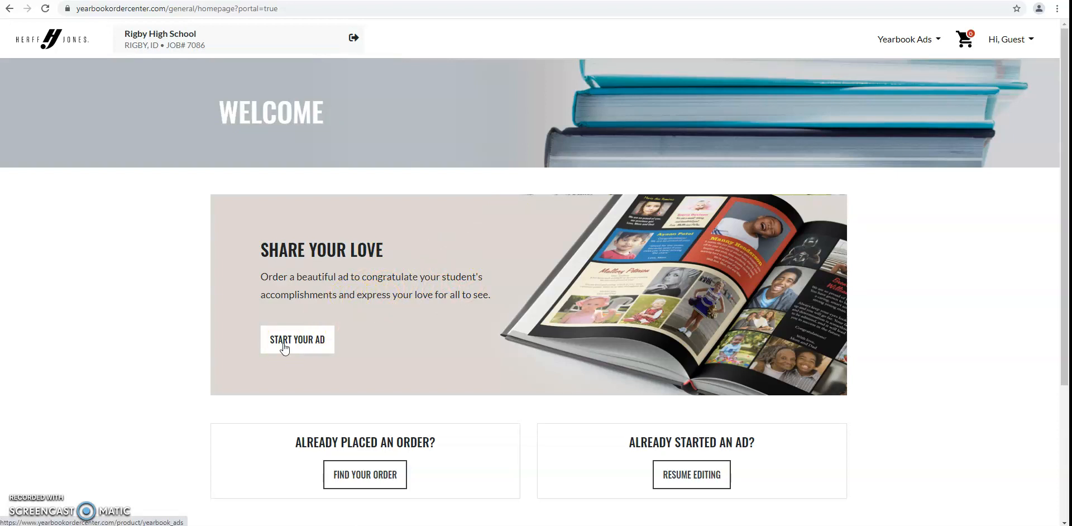
- Start a new ad to bring up the list of ad sizes and prices
click(297, 339)
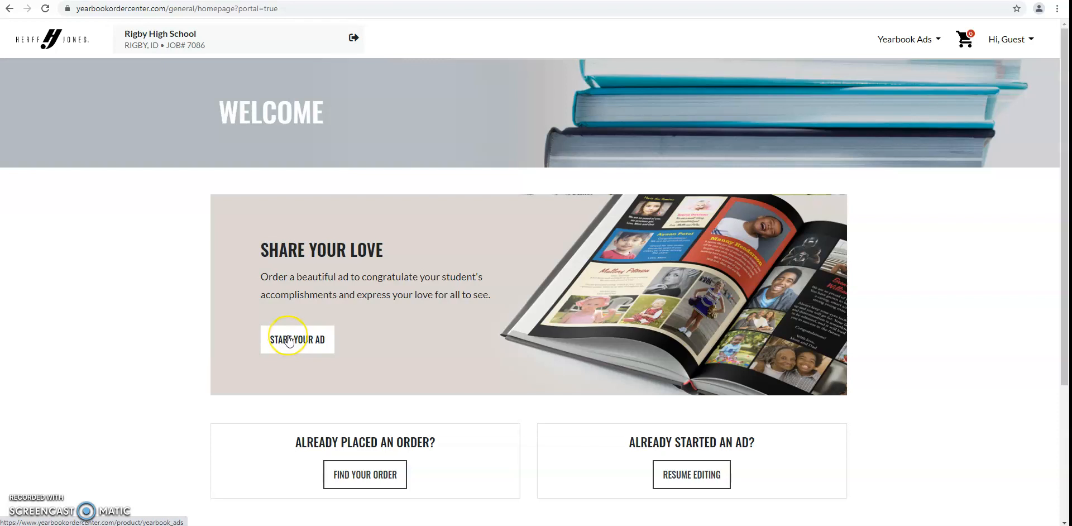
click(296, 339)
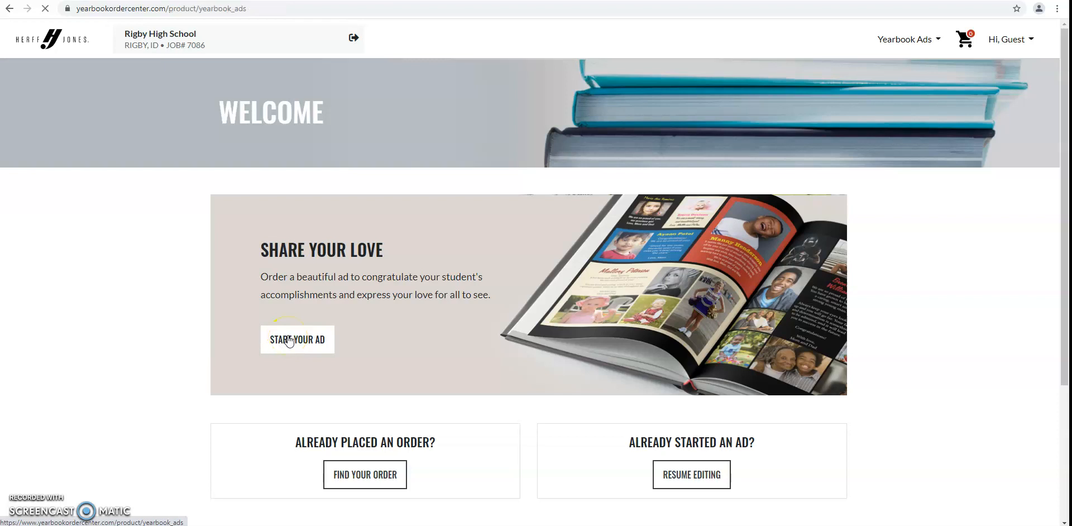
click(297, 339)
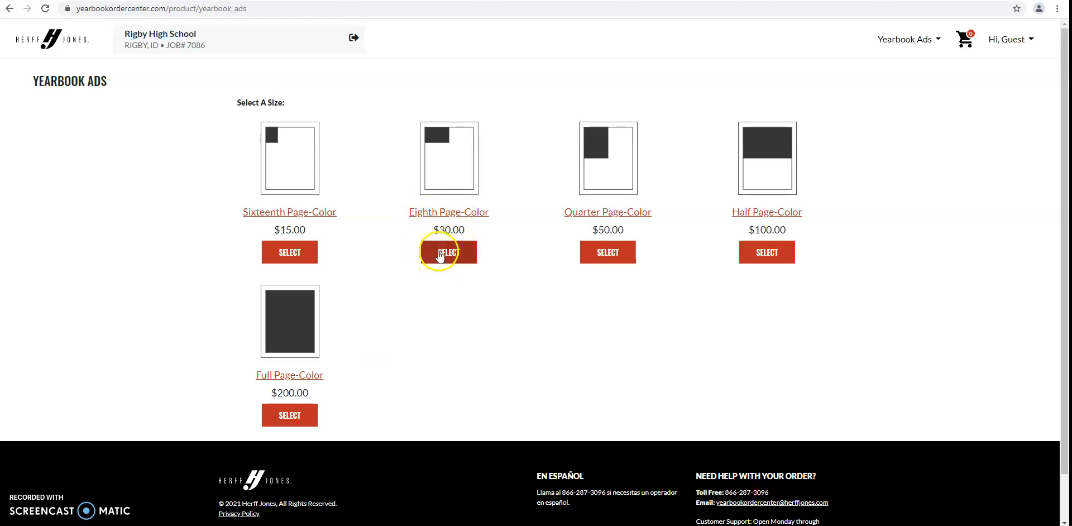
- Choose the Eighth Page-Color ad and set it to be bought for a student
click(448, 251)
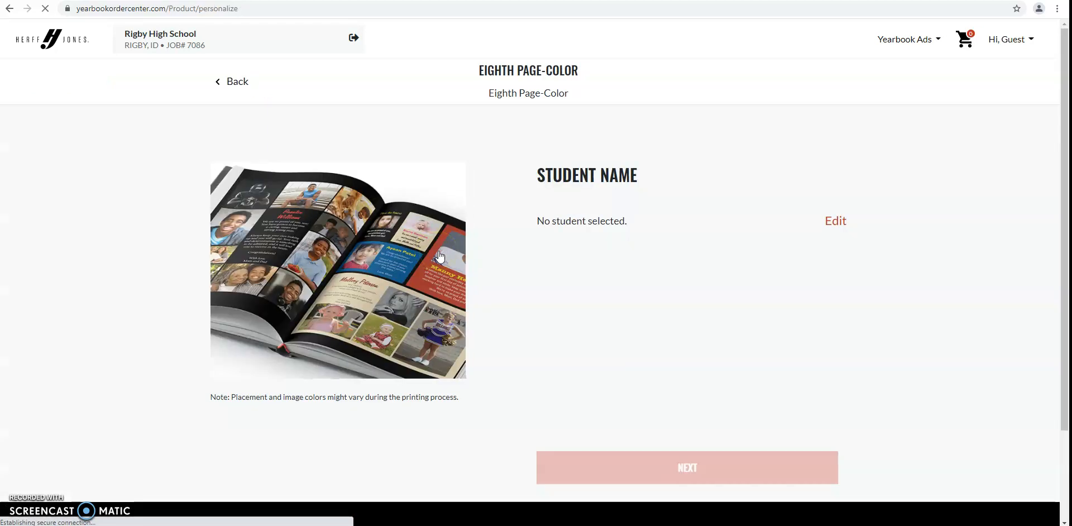
click(835, 220)
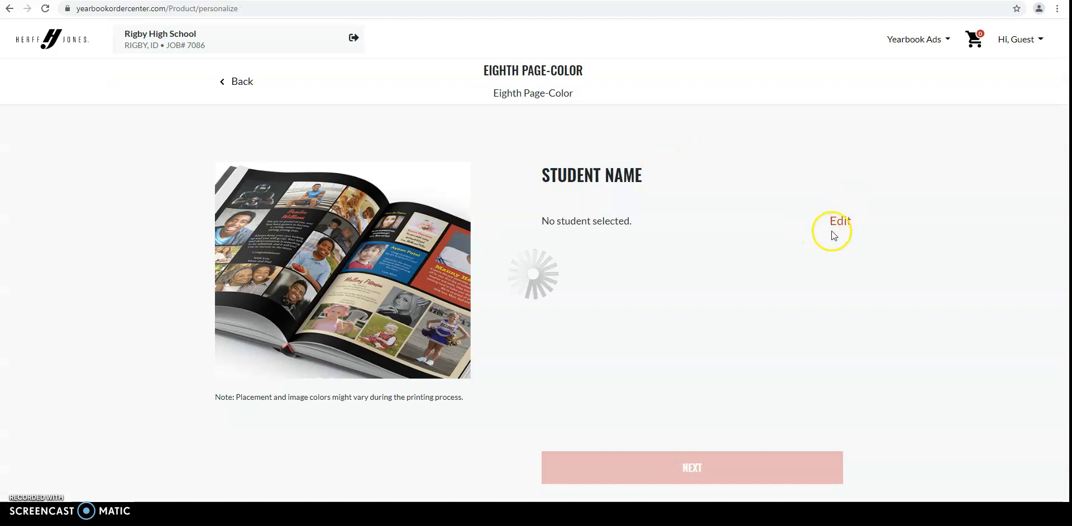
click(839, 221)
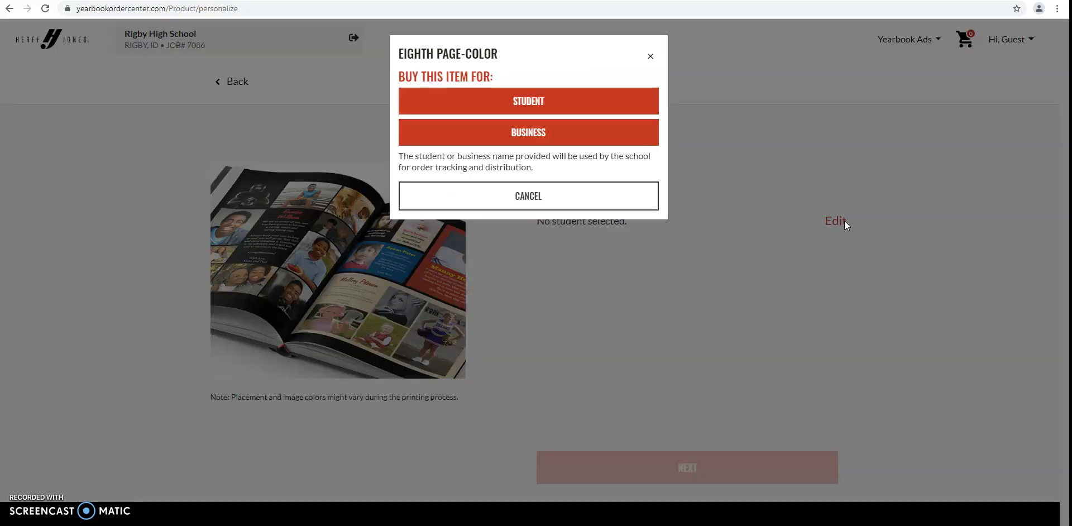
click(528, 101)
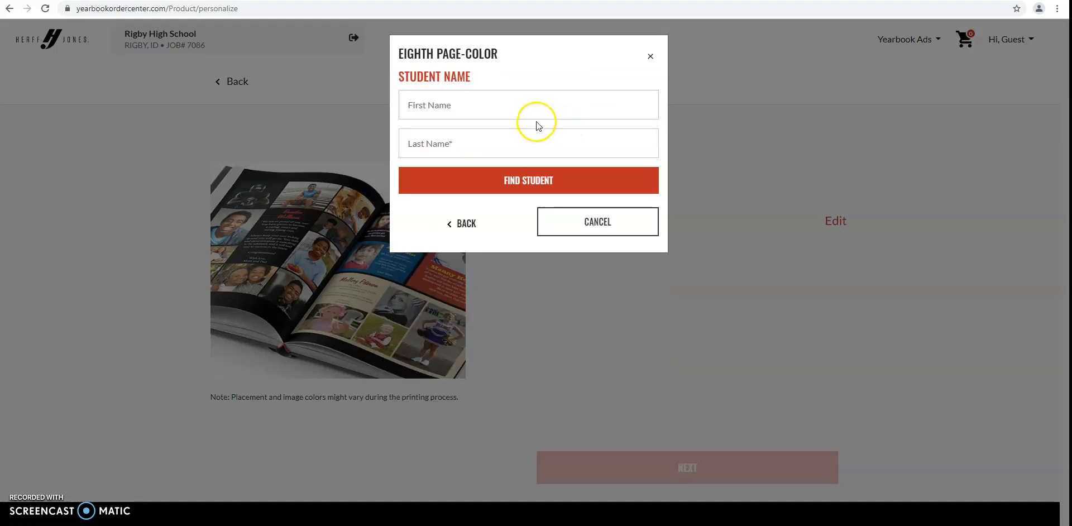
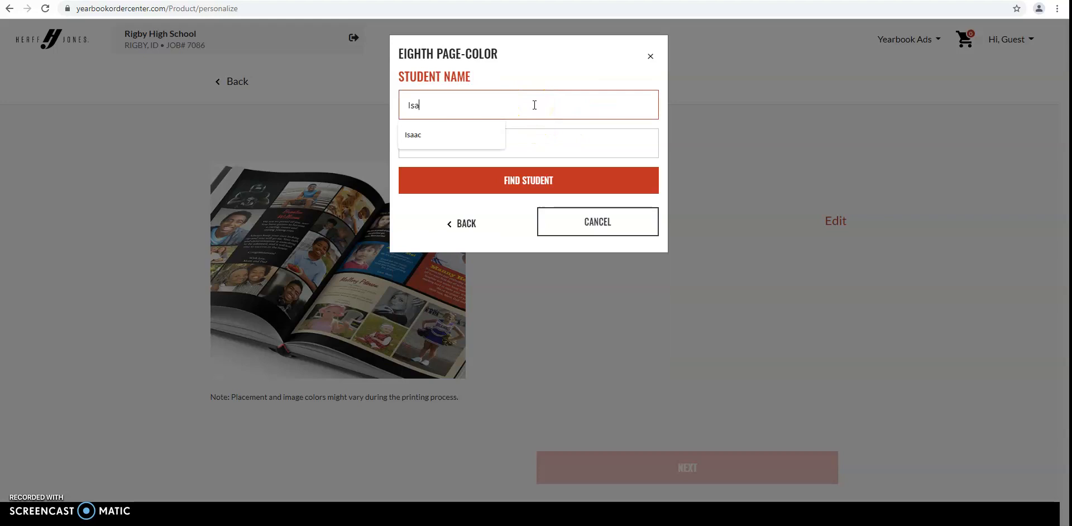
click(413, 134)
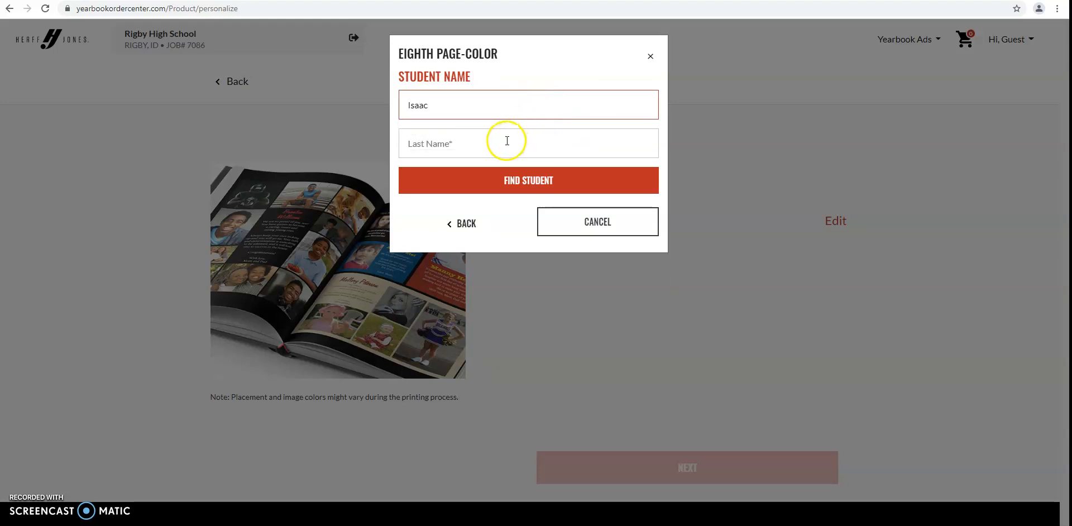
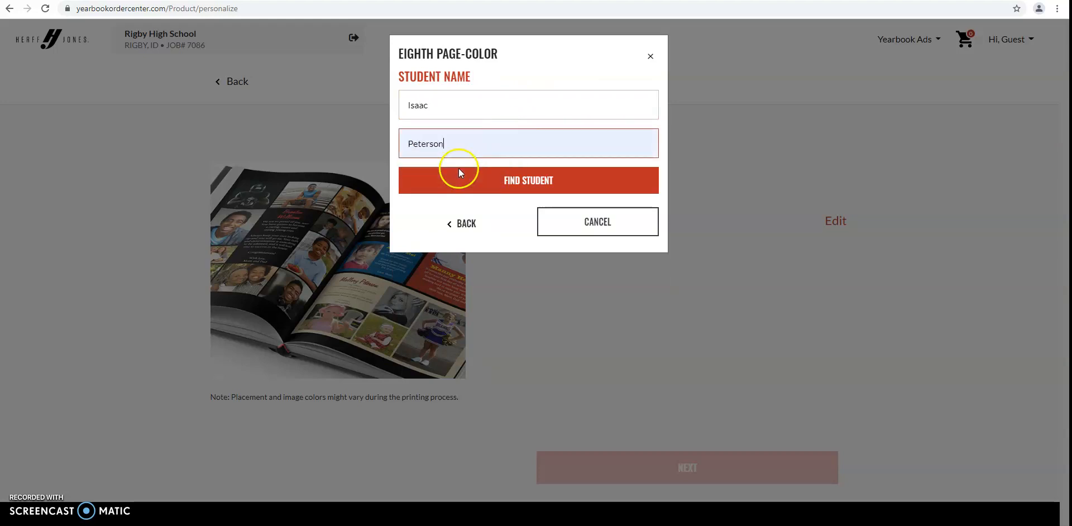
click(528, 179)
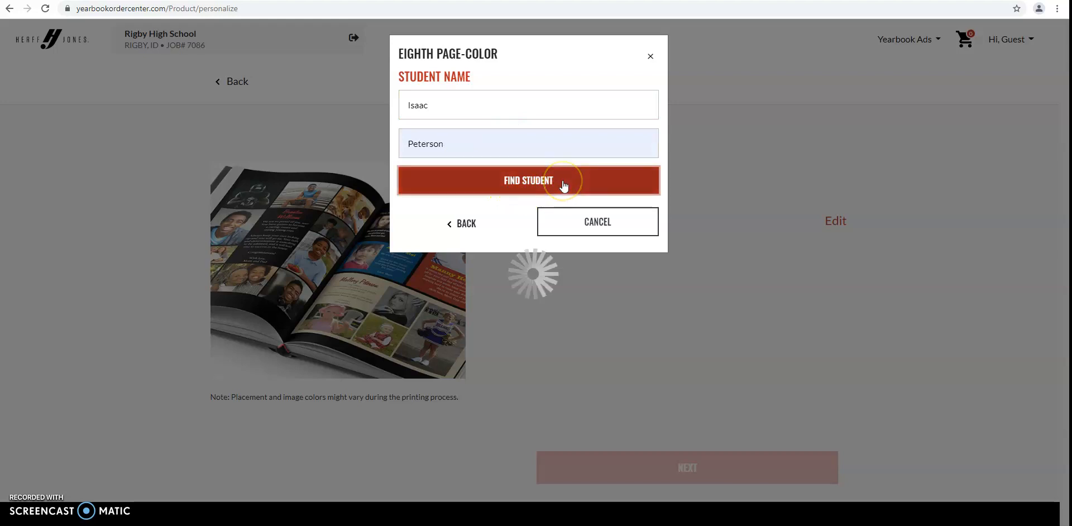
click(528, 180)
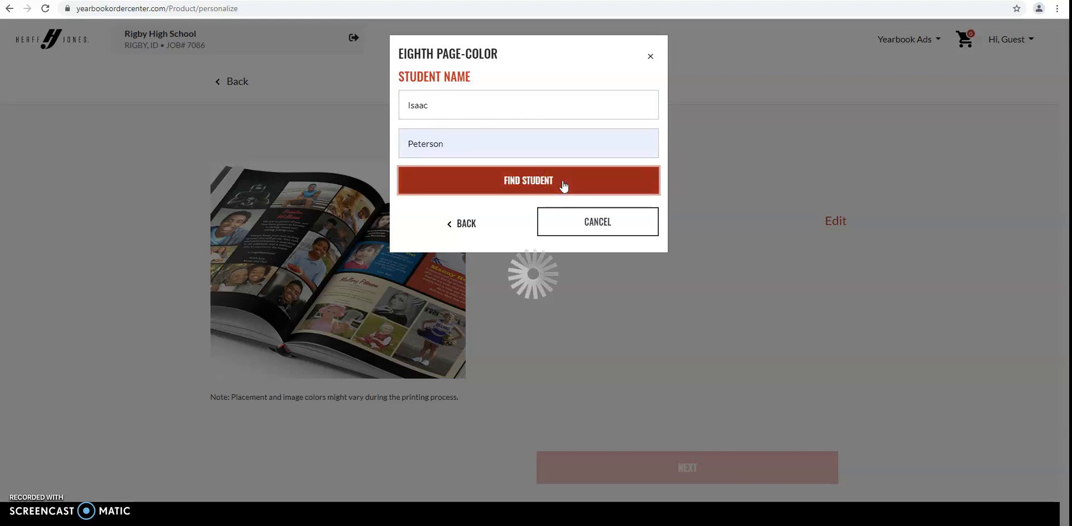
click(528, 180)
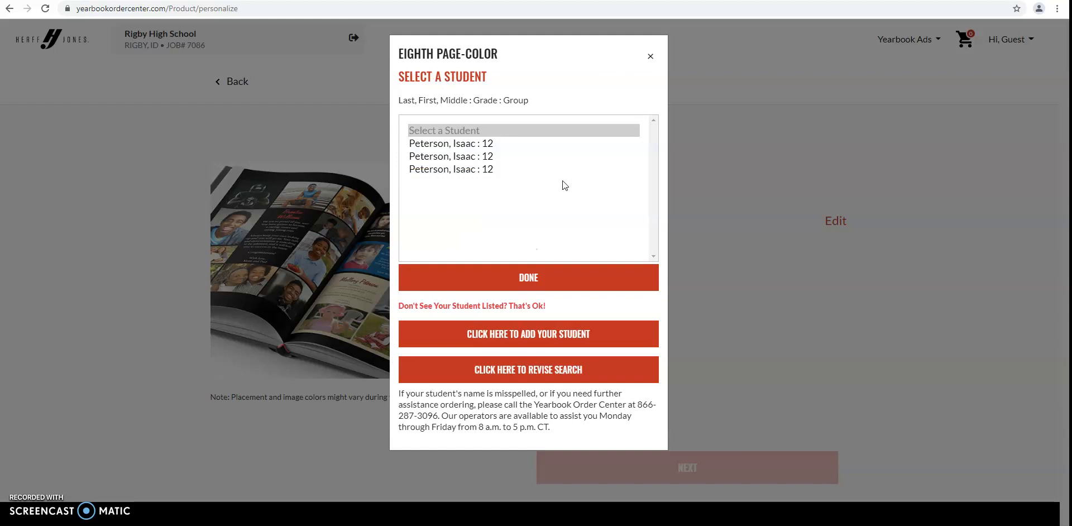
click(450, 143)
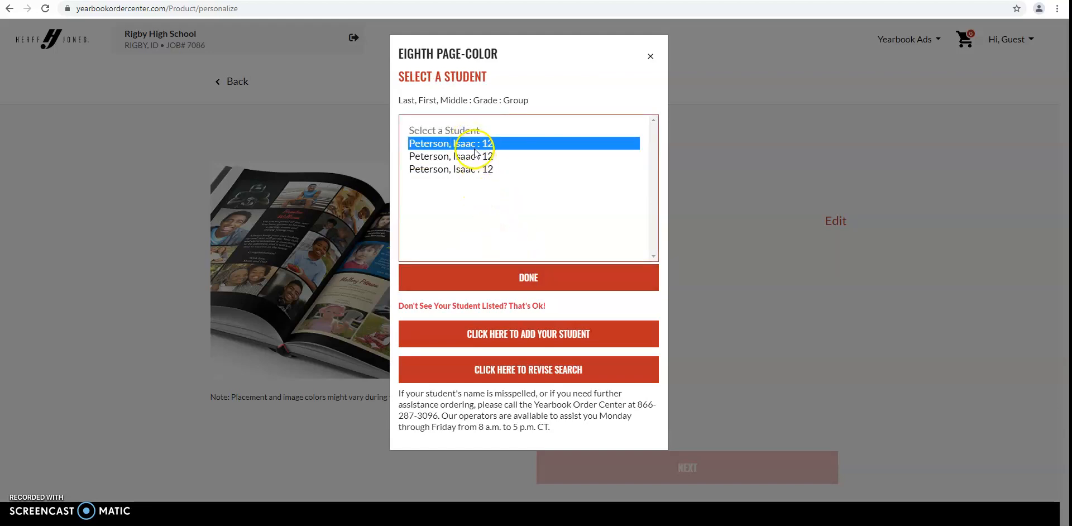
click(528, 277)
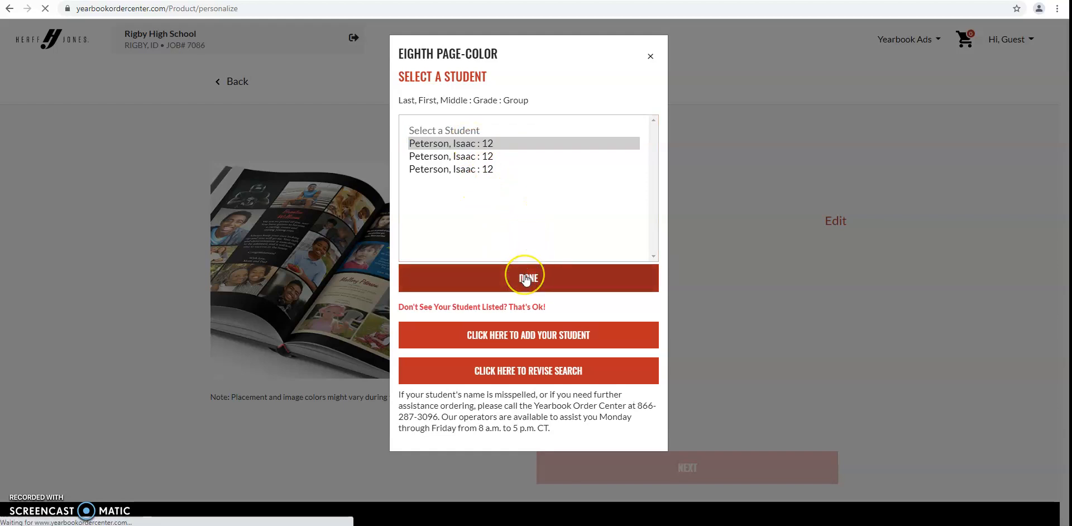
click(528, 278)
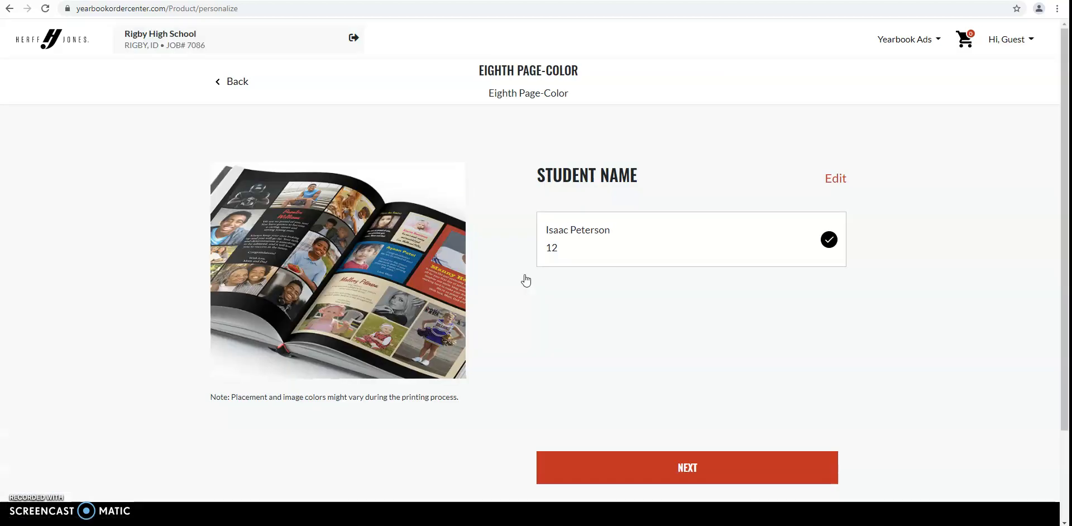
- Fill the new-customer form with first name, last name Peterson and a gmail address
click(686, 466)
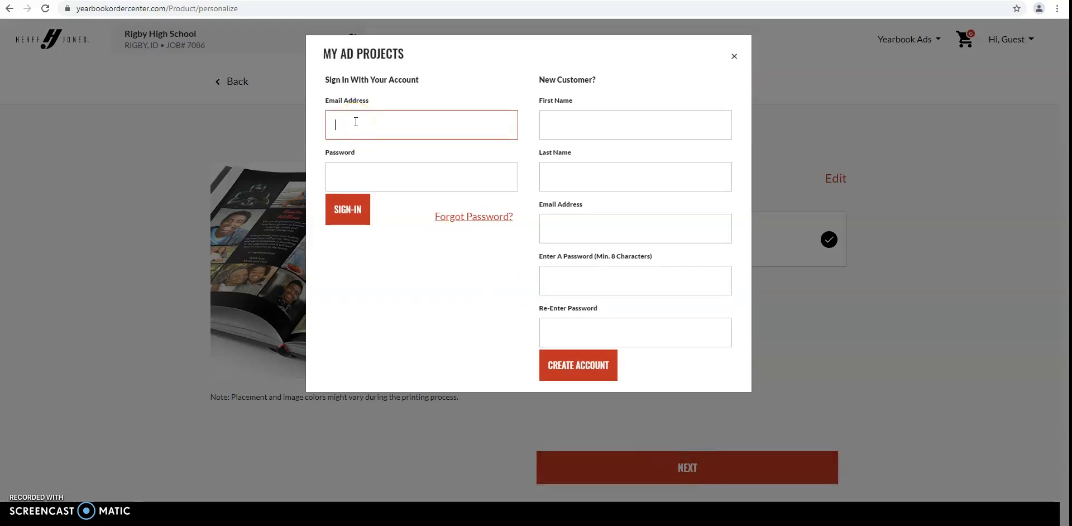
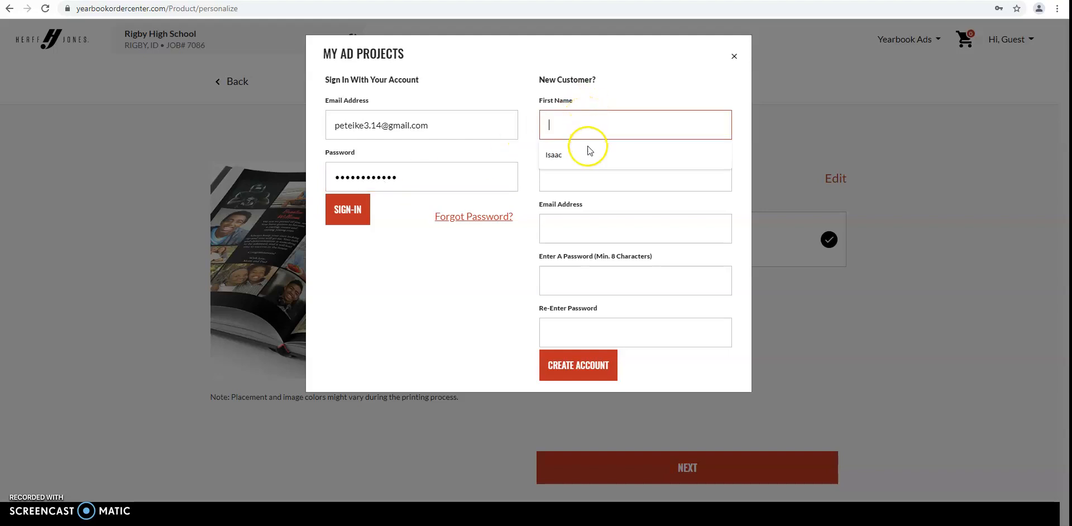
click(552, 154)
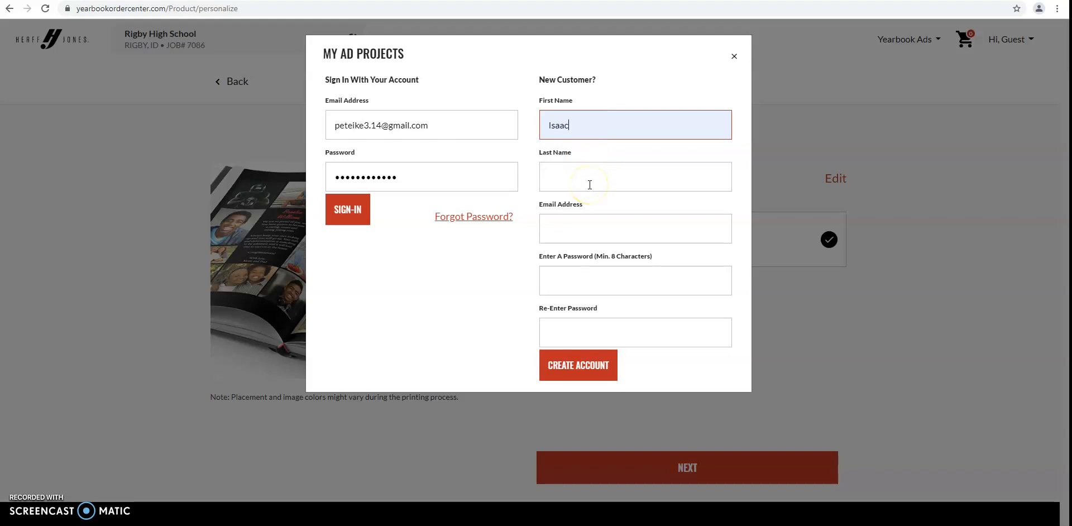
text(Peterson)
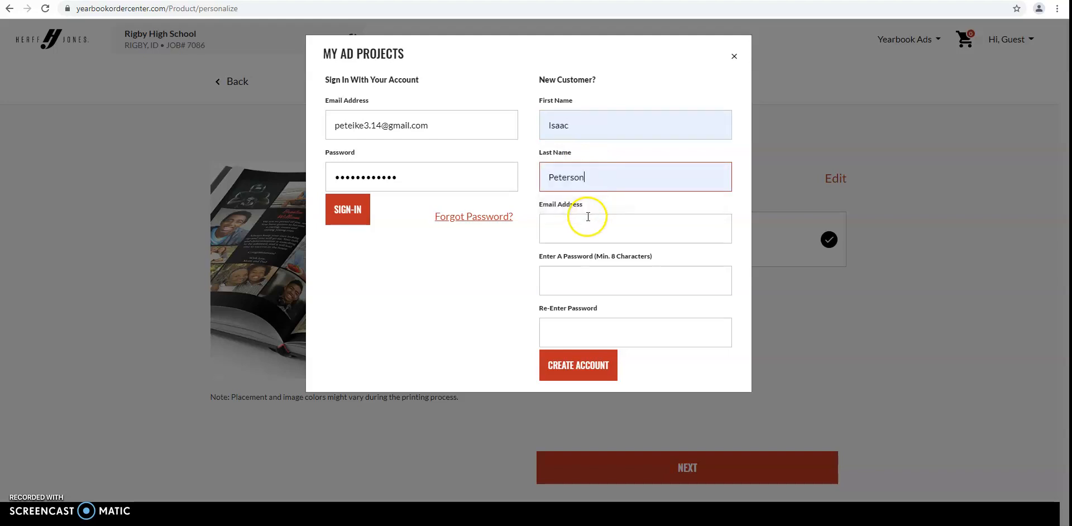
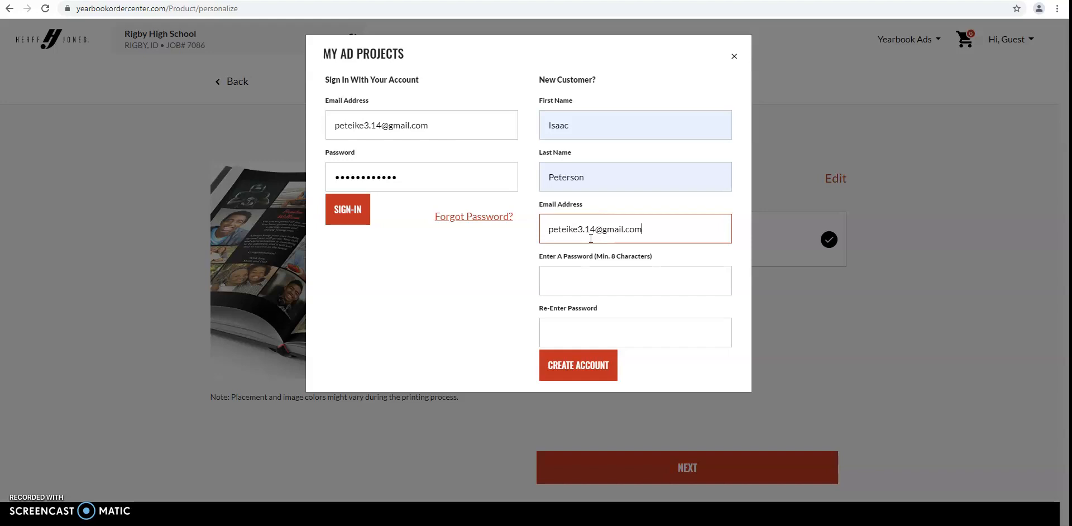
- Enter the password twice and submit Create Account, which fails as the email exists
click(634, 280)
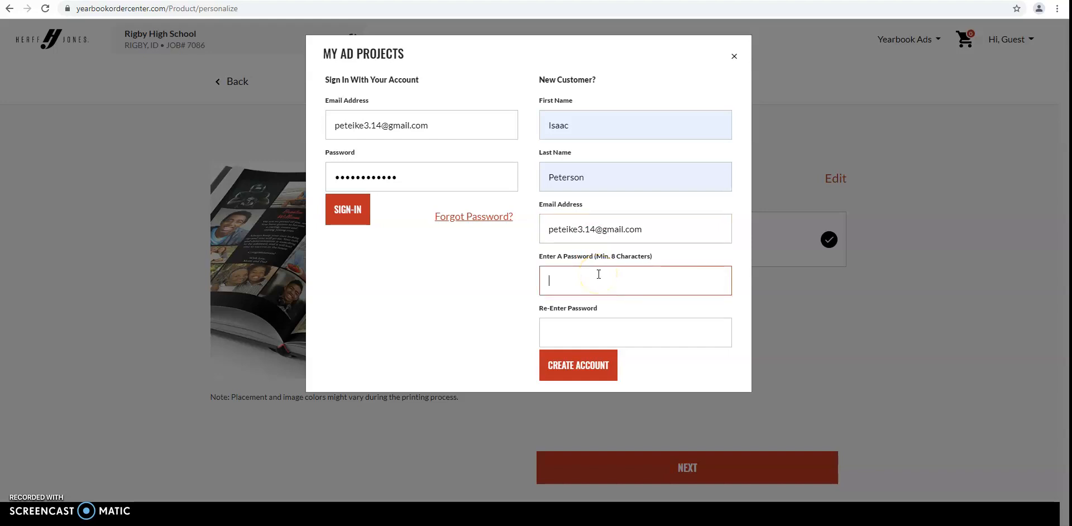
text(•••)
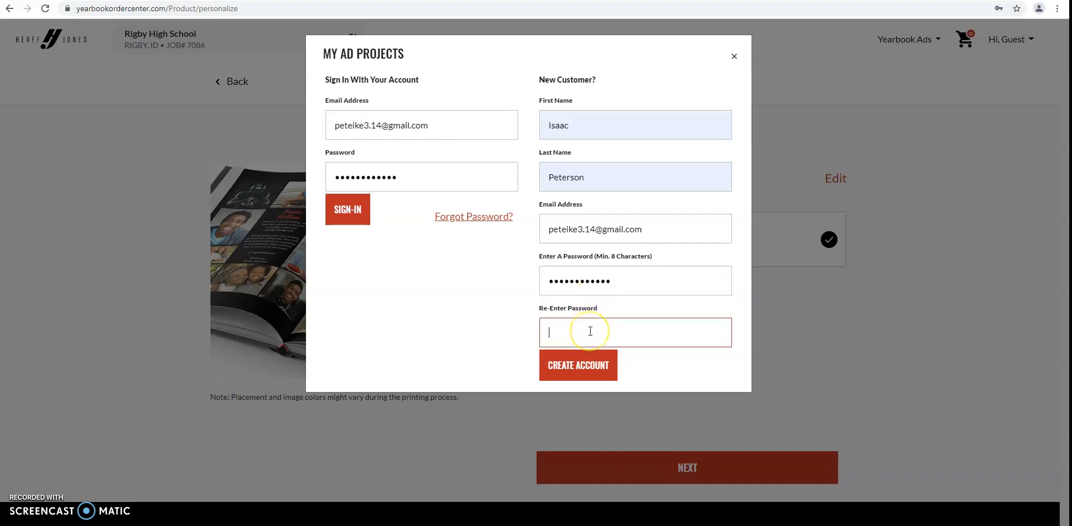
text(••••)
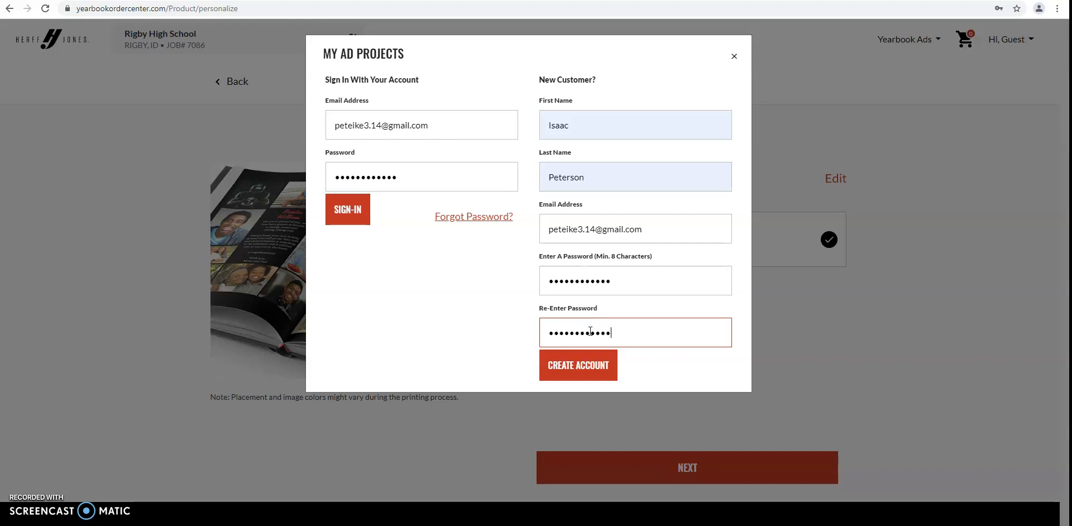
click(577, 364)
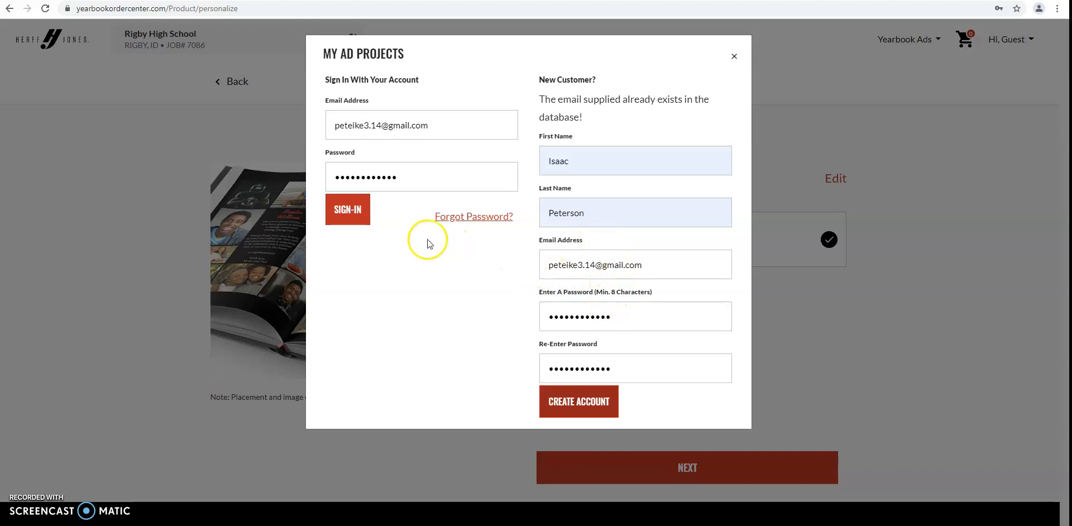
- Sign in with the existing account and dismiss the translation offer
click(346, 208)
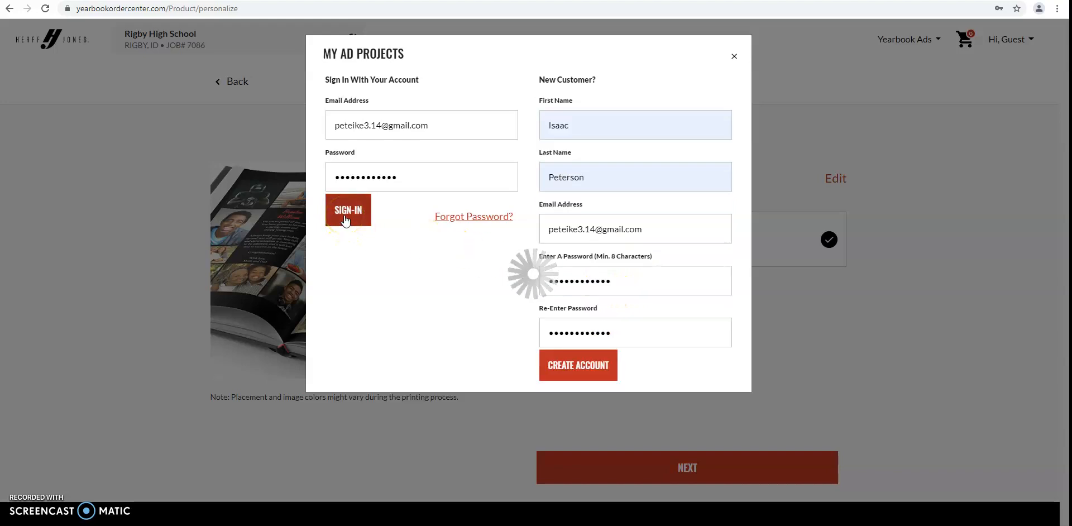
click(347, 209)
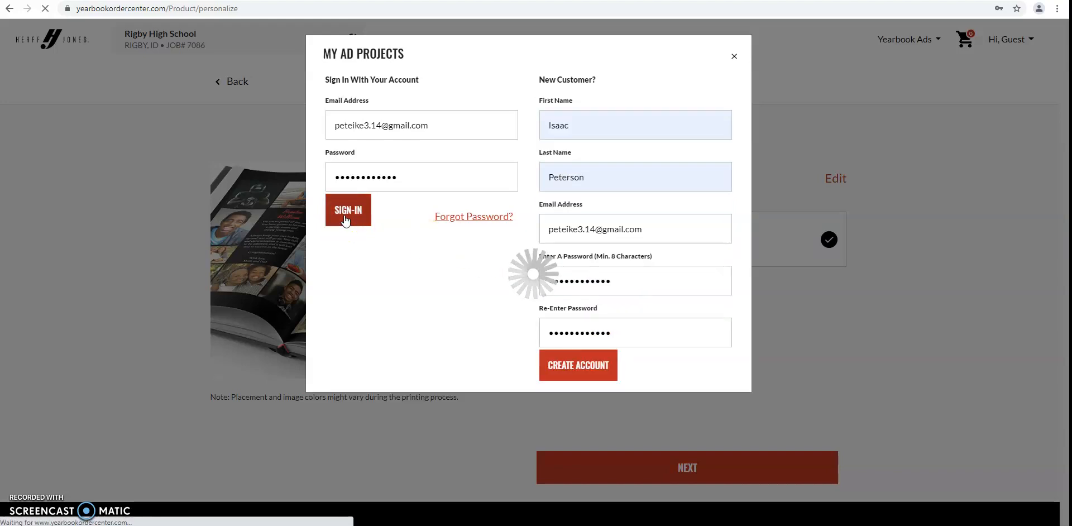
click(347, 209)
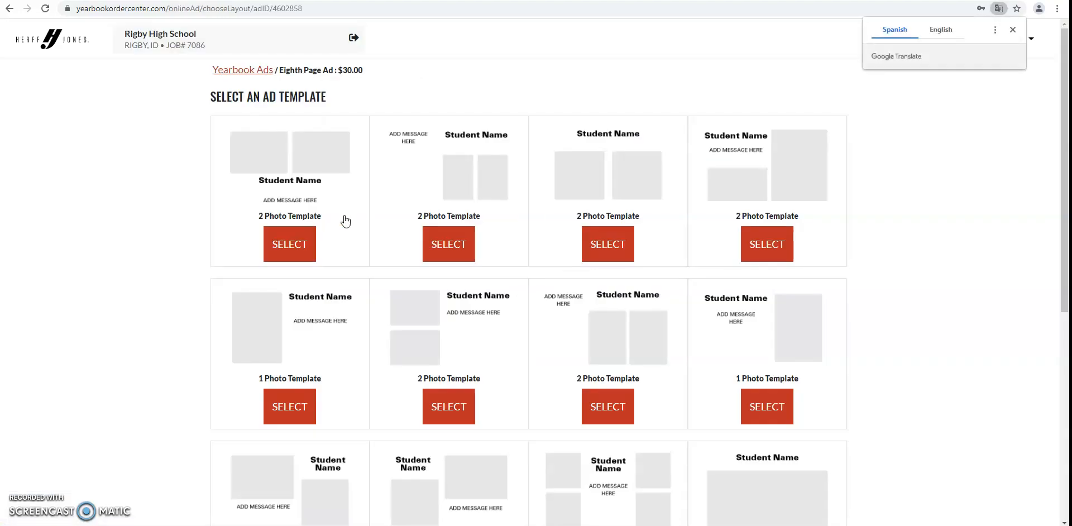
mouse_move(861, 151)
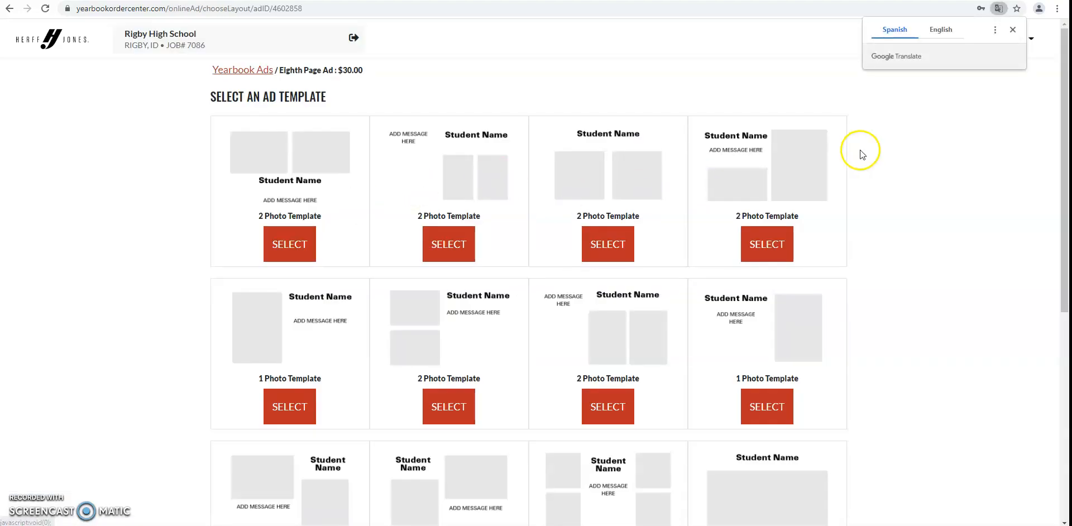
click(1012, 29)
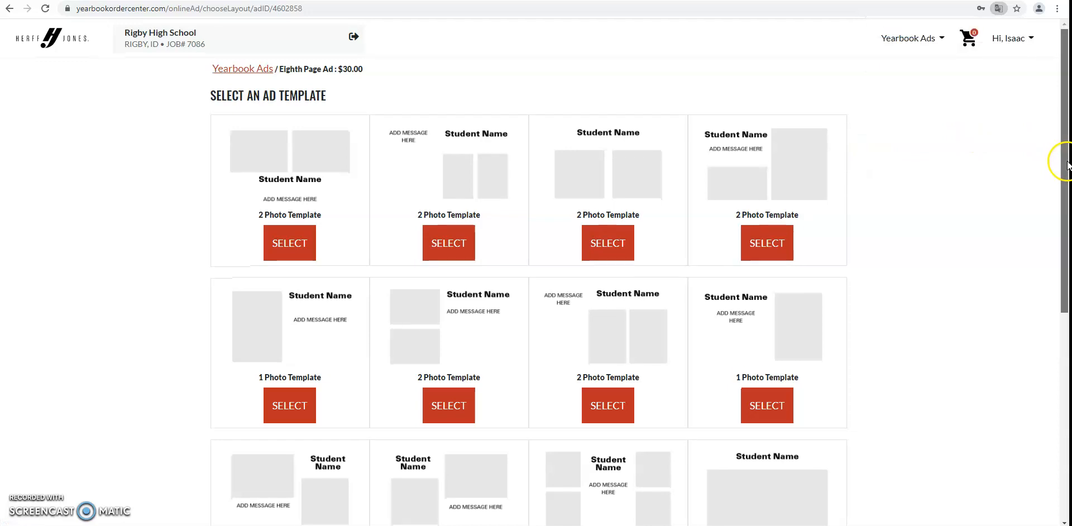
- Choose the three-photo template with the name on the left from the gallery
scroll(down, 3)
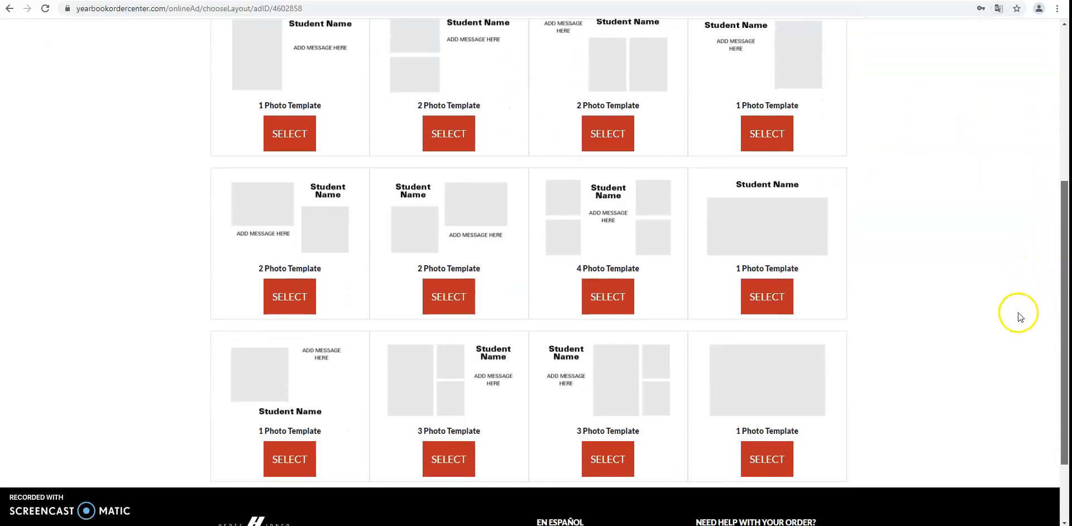
scroll(up, 3)
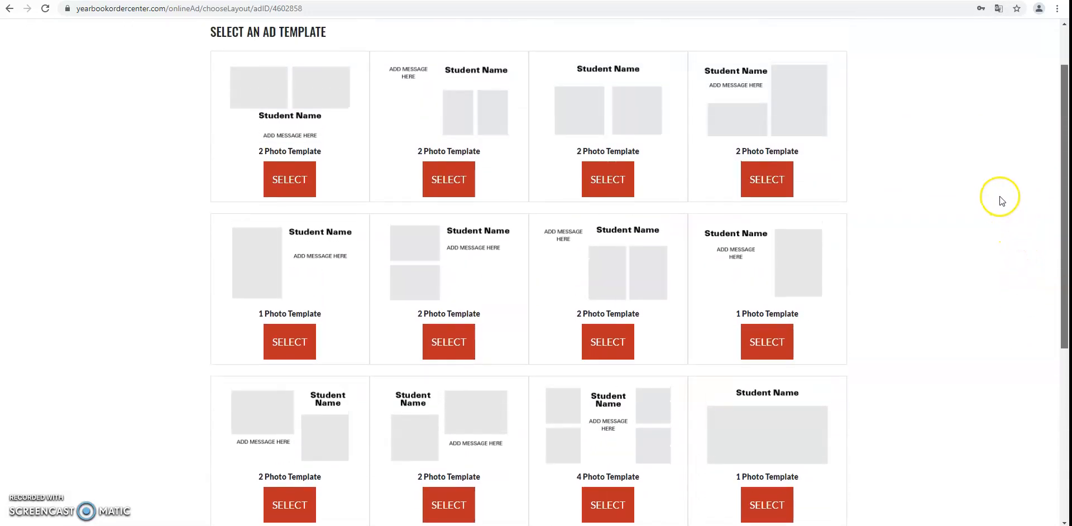
scroll(down, 3)
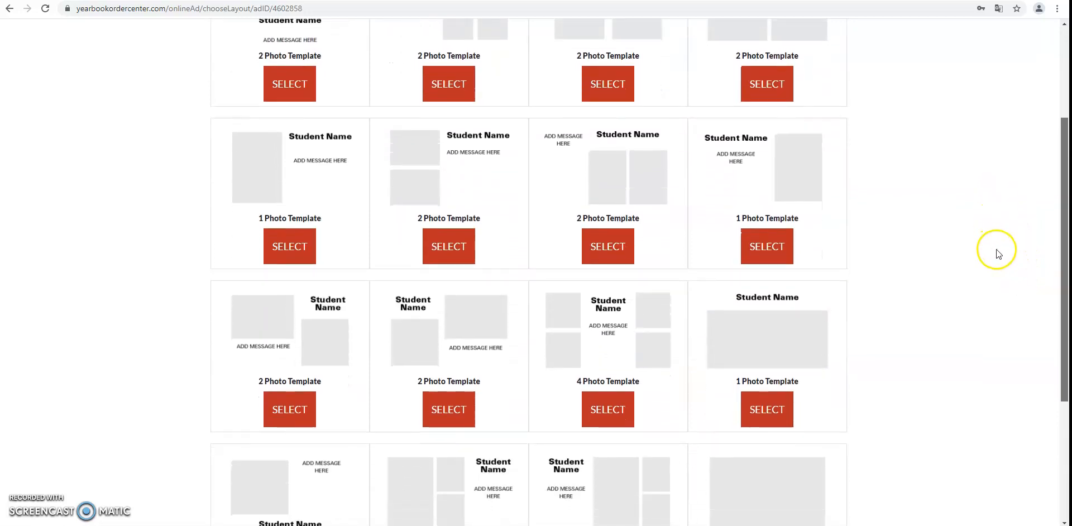
scroll(down, 3)
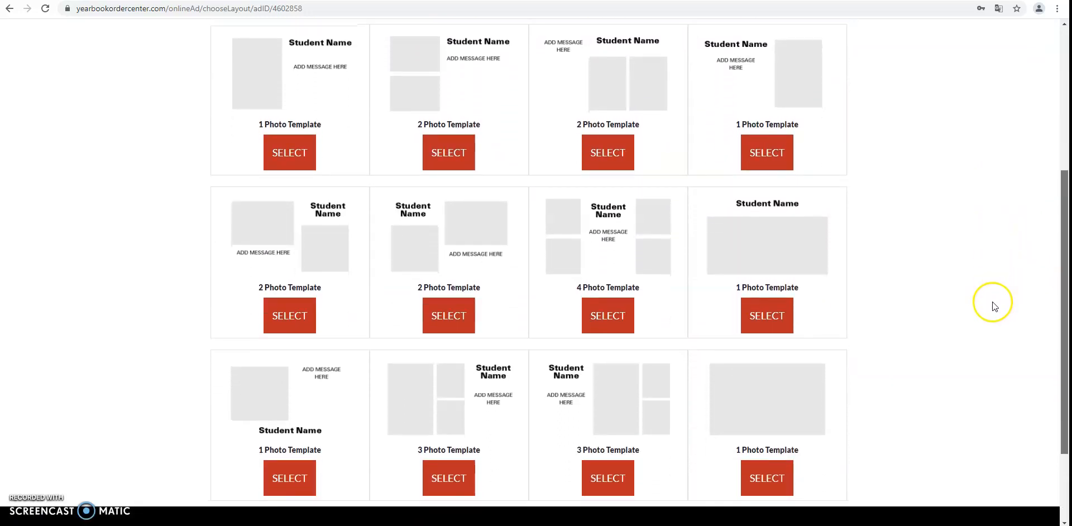
scroll(down, 3)
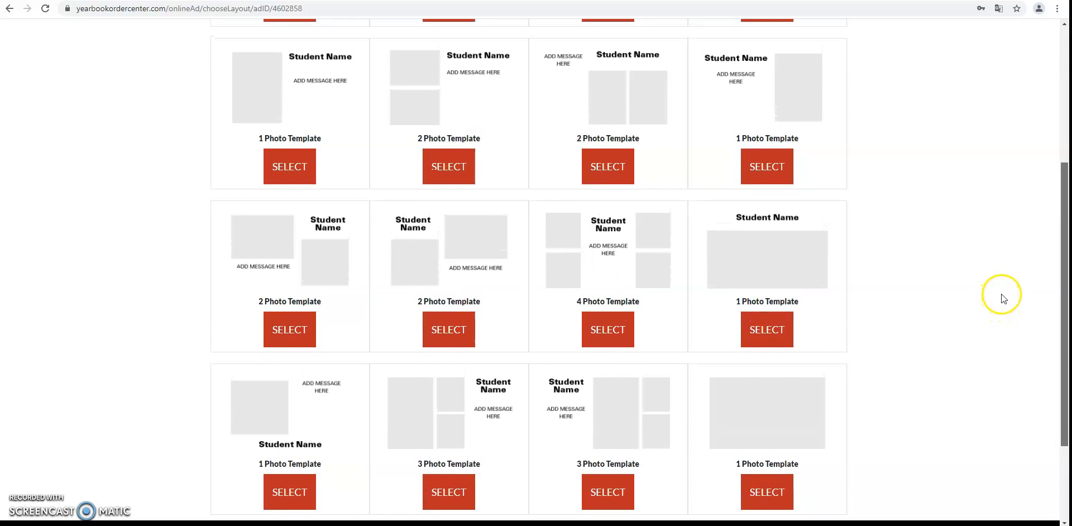
scroll(down, 3)
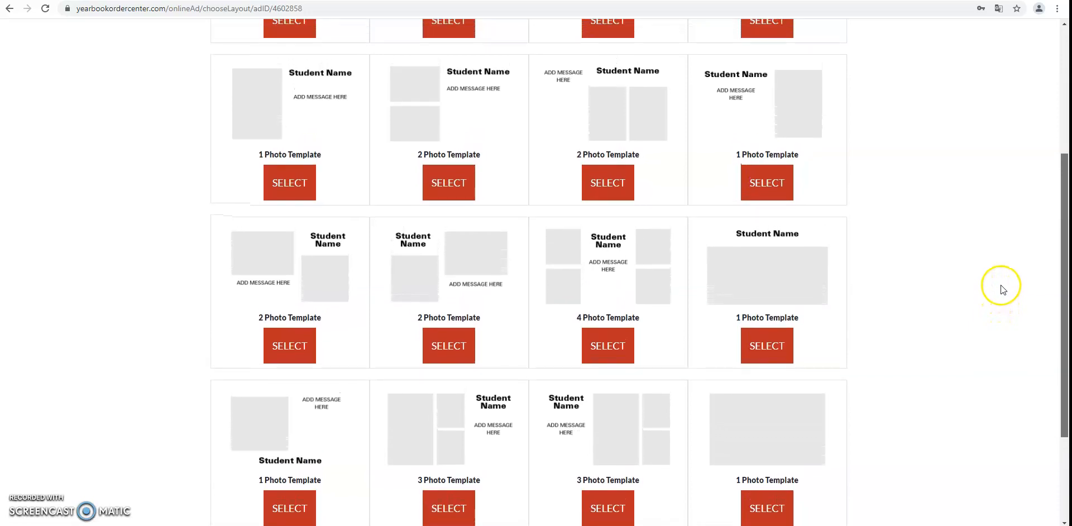
scroll(down, 3)
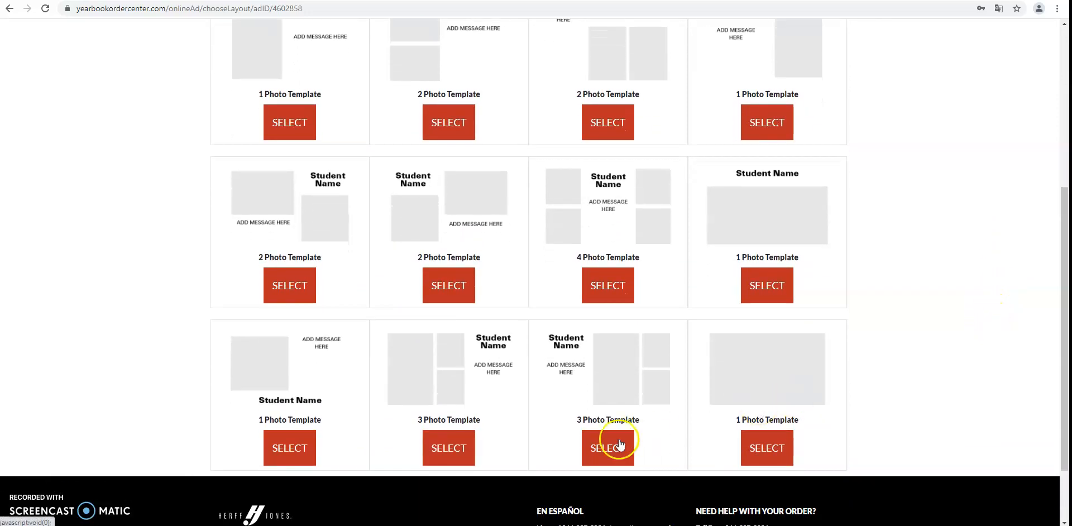
click(607, 448)
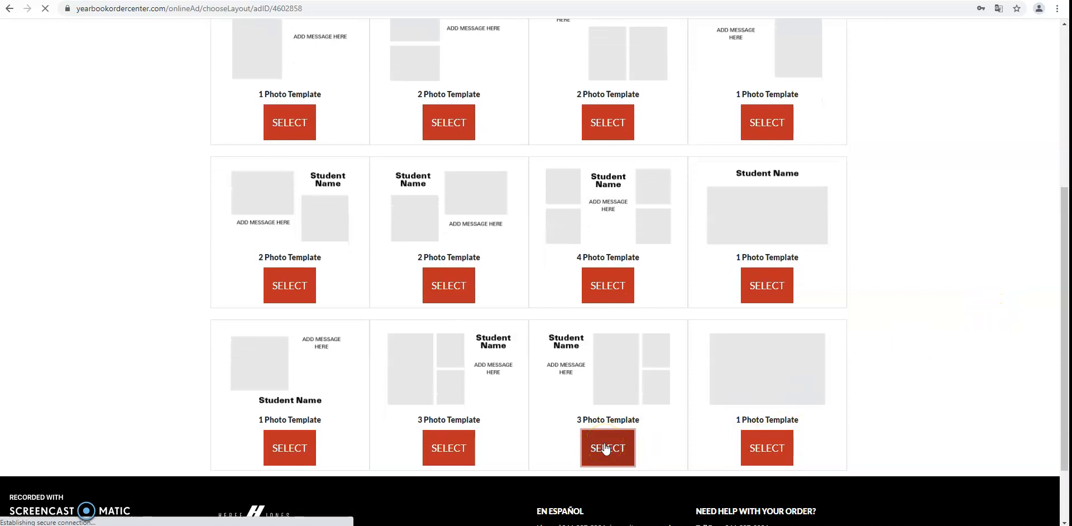
click(606, 448)
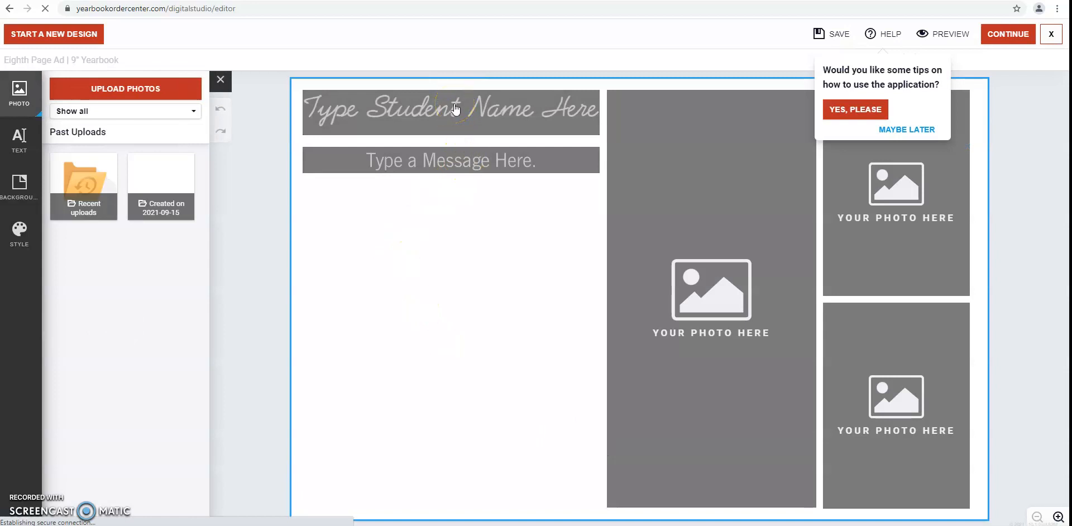
click(450, 112)
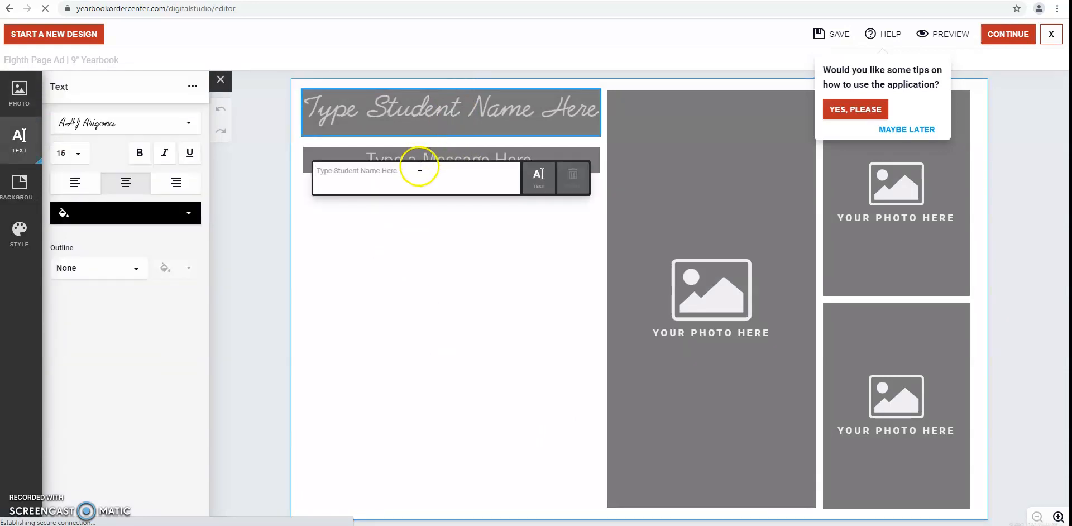
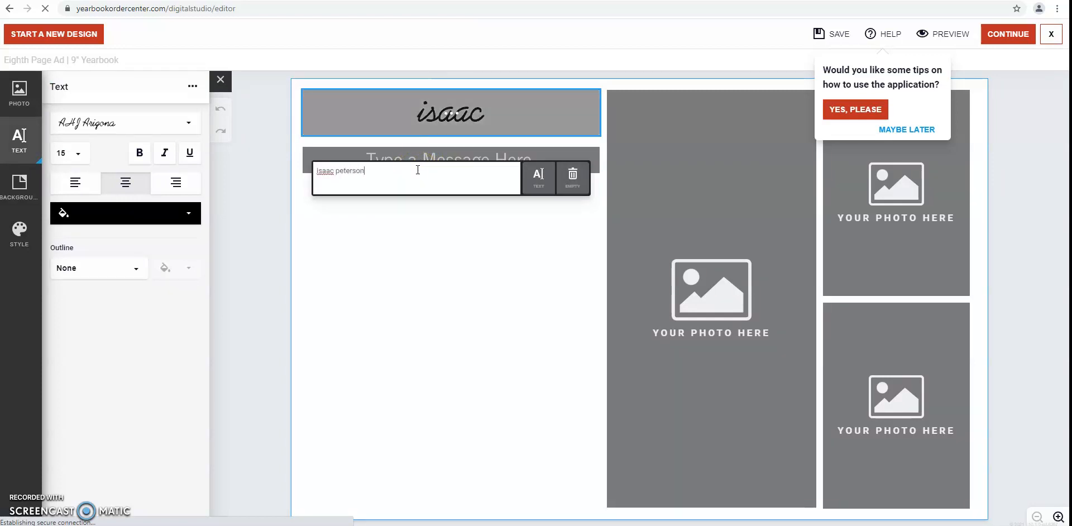
click(538, 176)
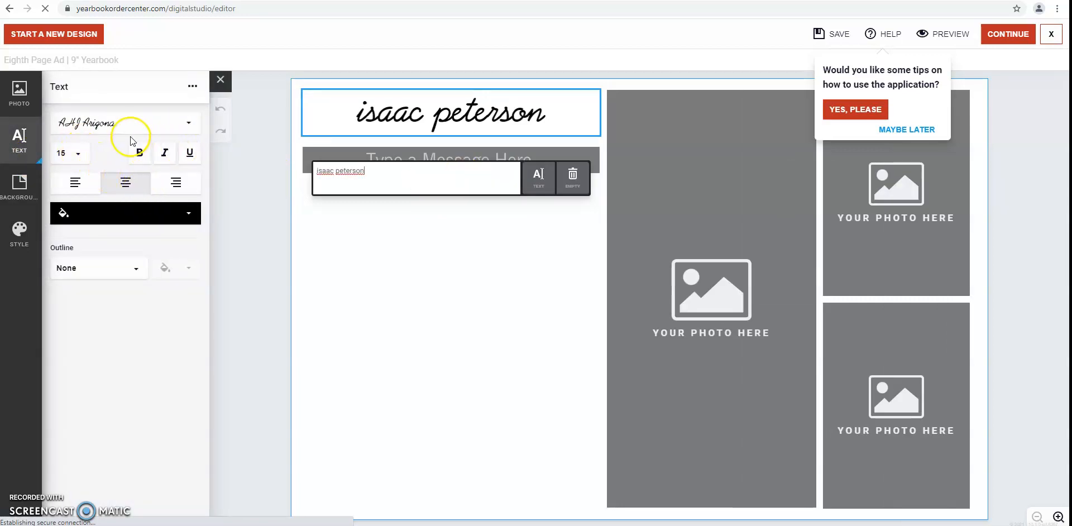
- Give the name the AHJ Arigona script font at size 15 and keep it black
click(125, 123)
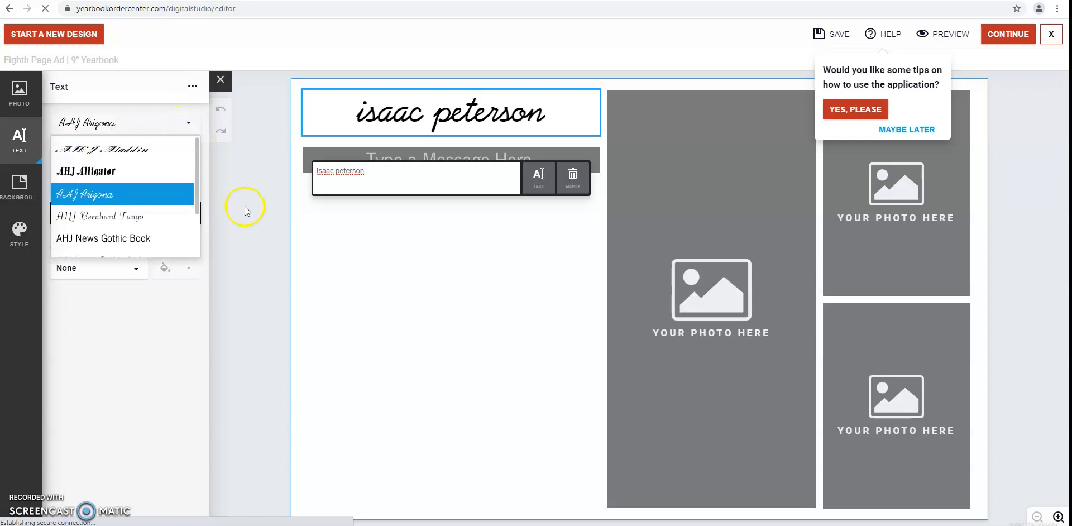
click(393, 159)
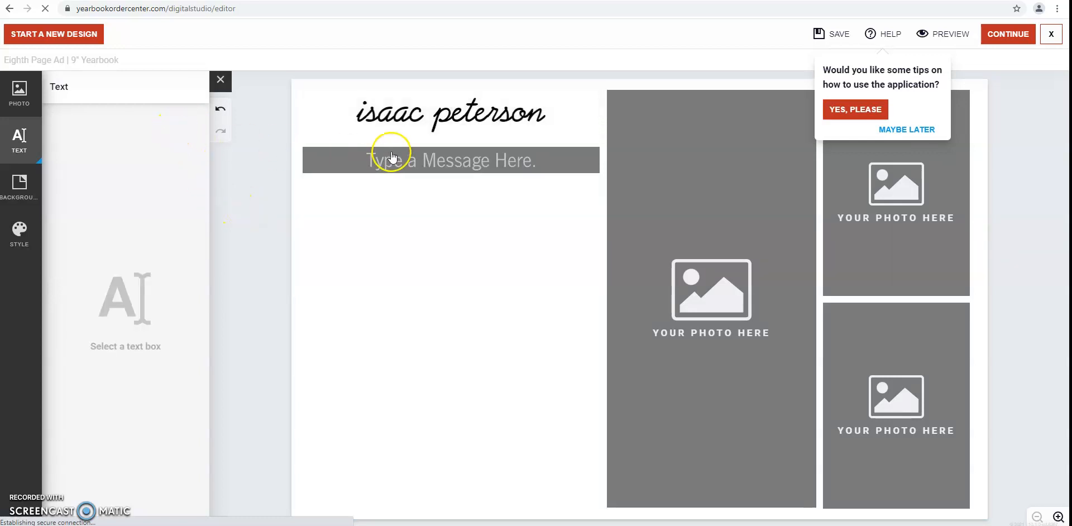
click(450, 111)
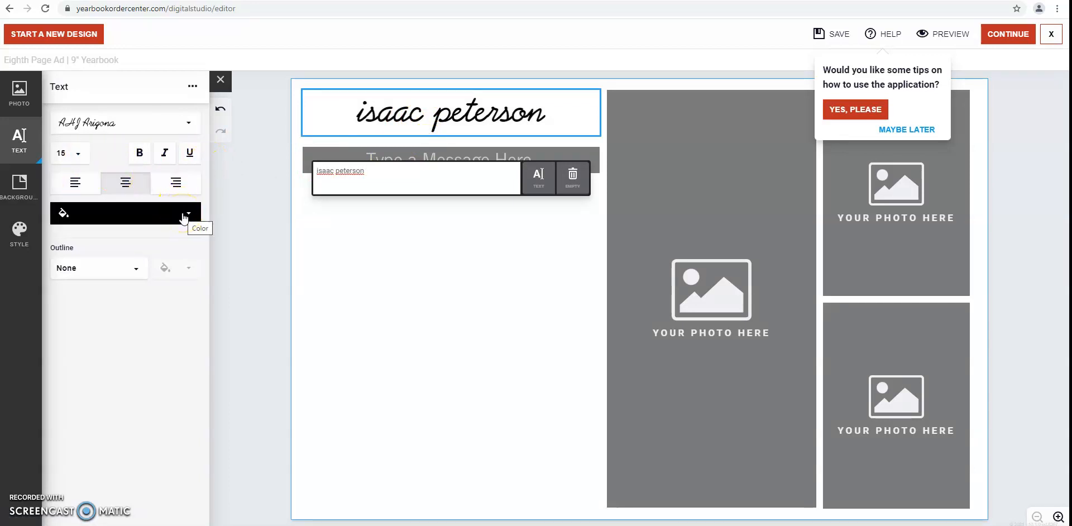
click(187, 214)
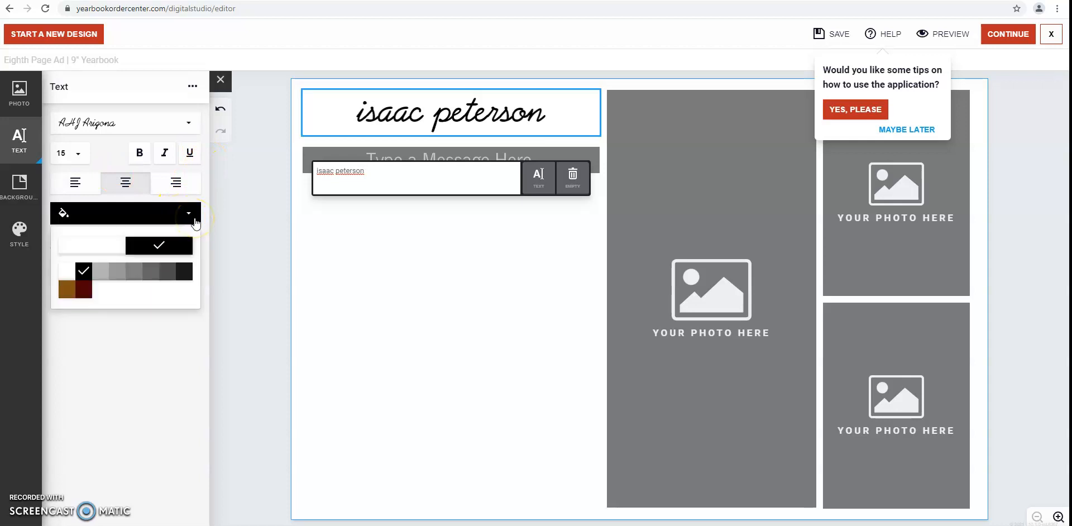
click(380, 183)
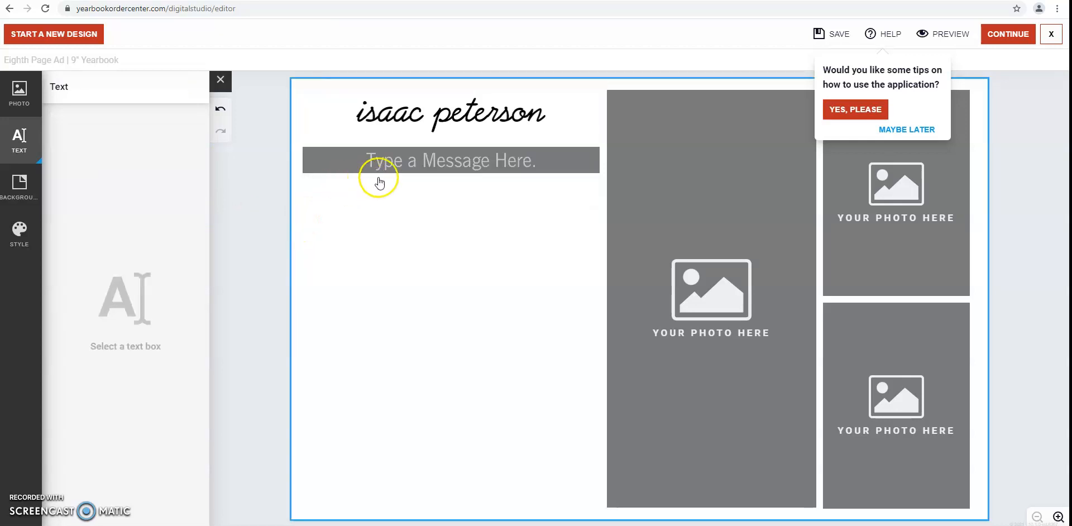
- Replace the message placeholder with 'senior quote'
click(449, 159)
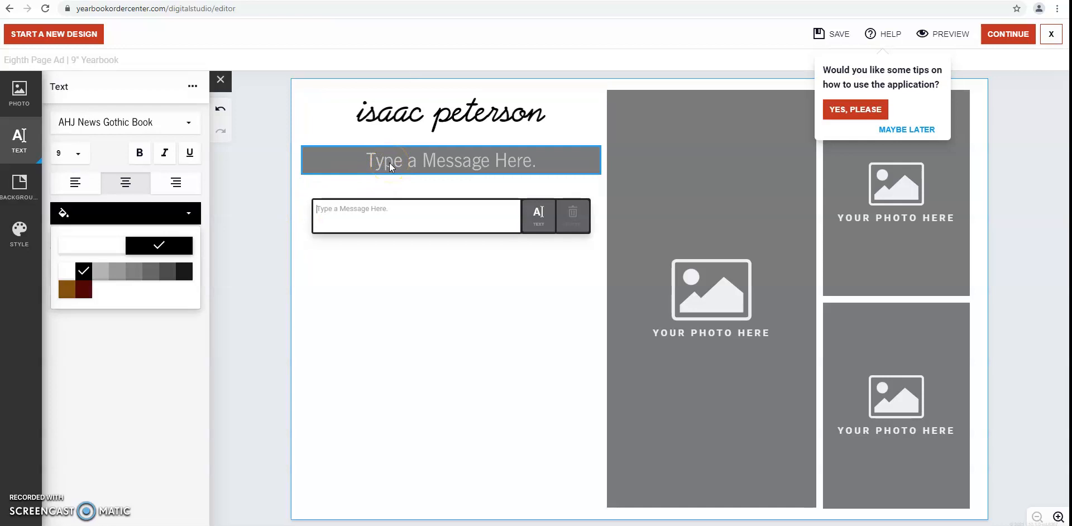
text(senior c)
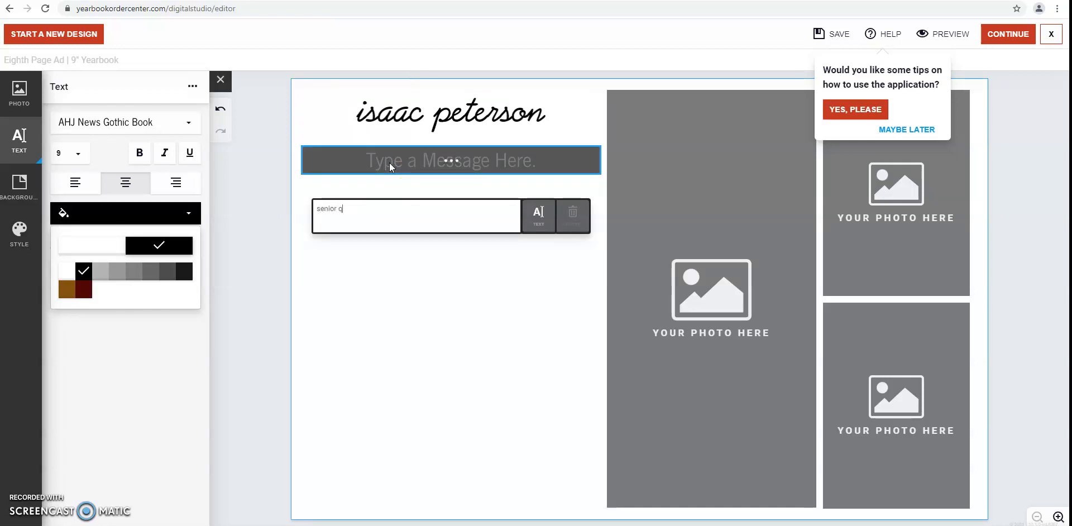
text(ut)
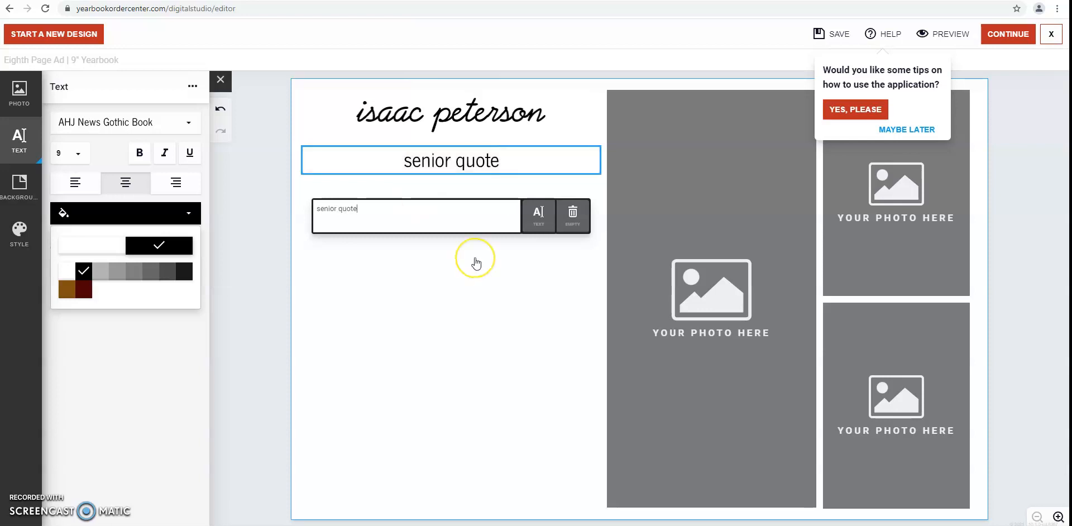
mouse_move(309, 262)
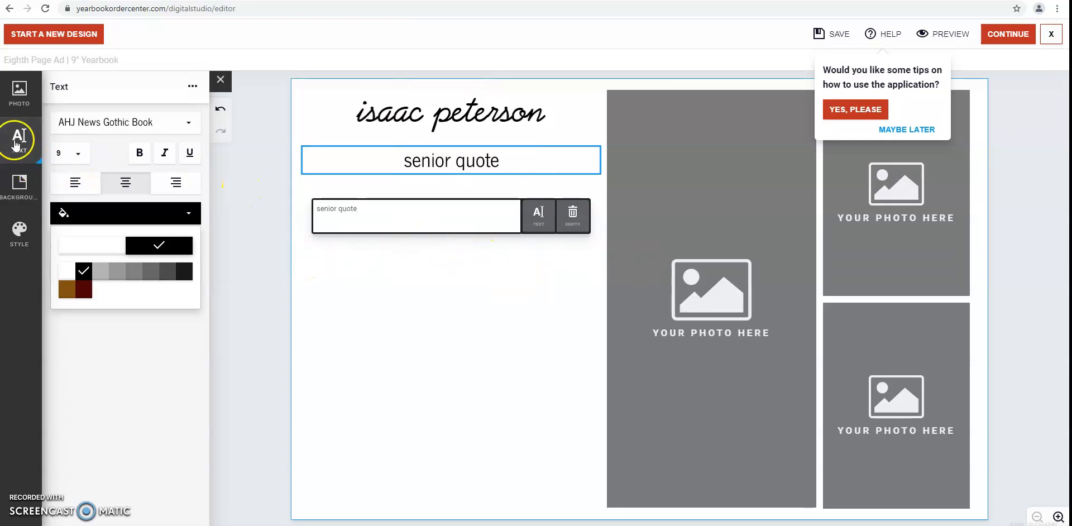
- Browse the Background panel, then show the preset ad styles panel
click(19, 184)
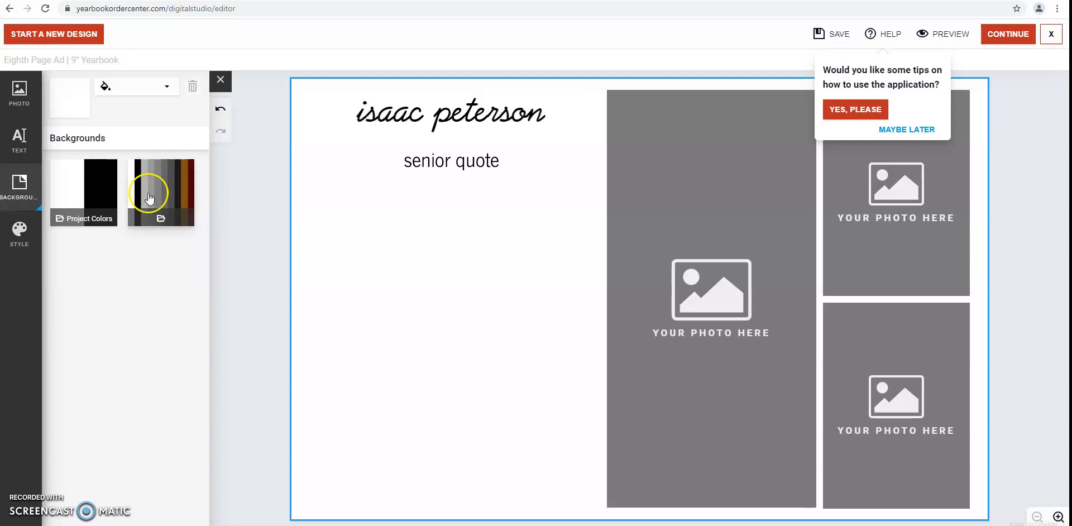
click(19, 232)
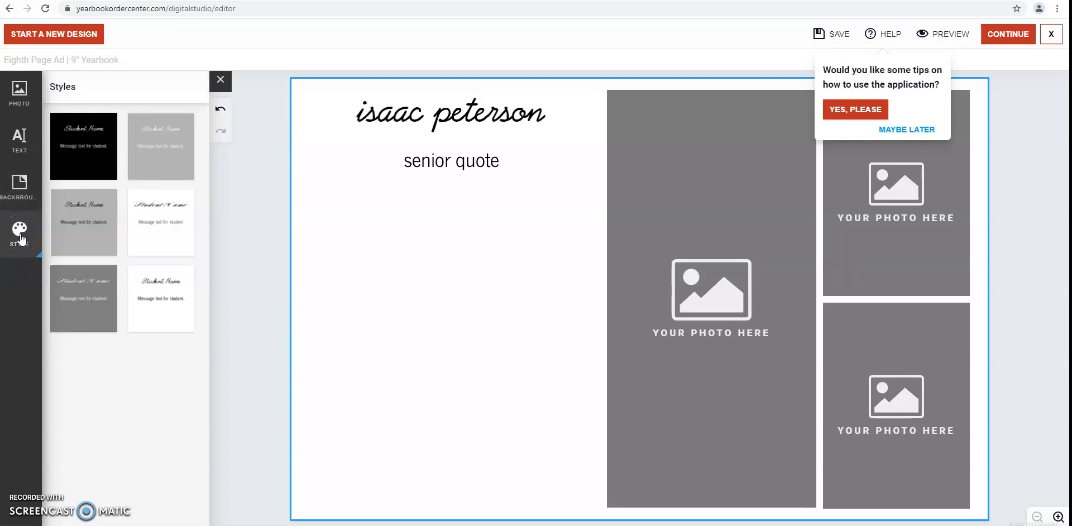
mouse_move(371, 148)
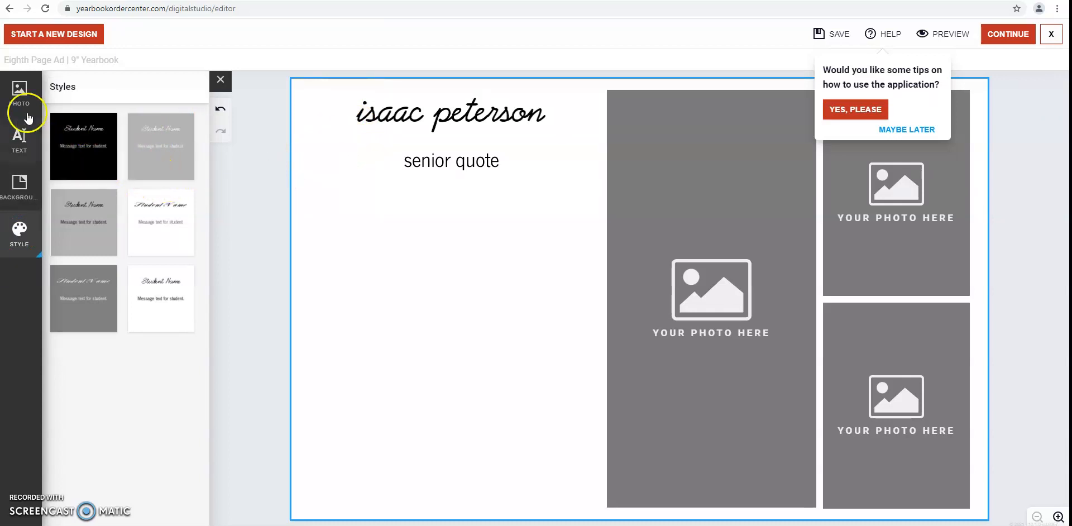
- Upload photos from the computer to fill all three photo spots
click(19, 92)
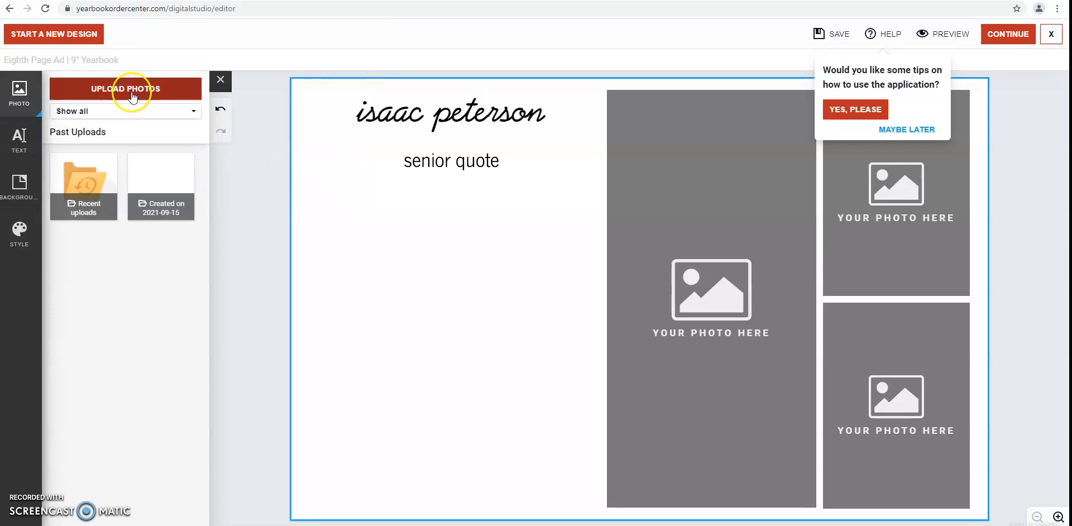
click(125, 88)
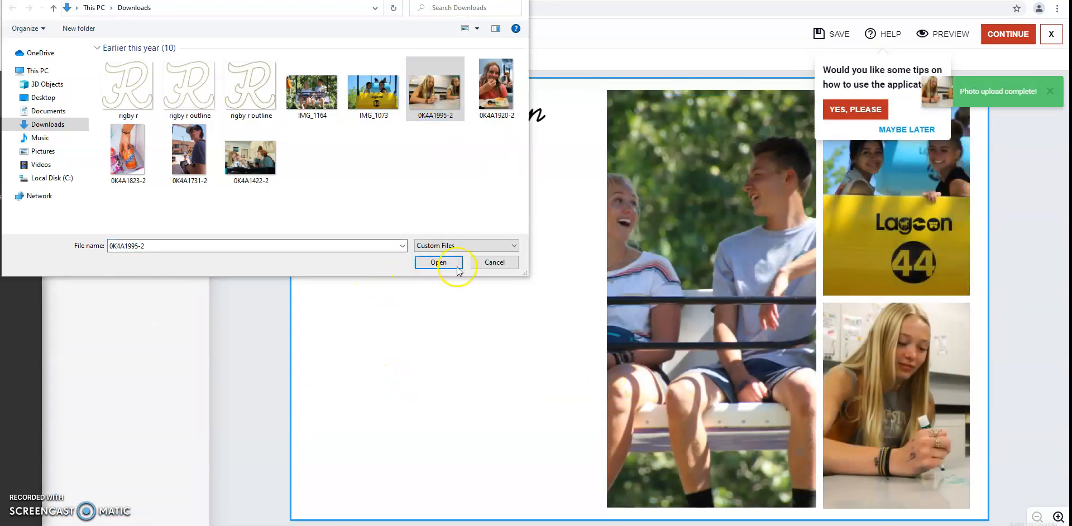
click(438, 262)
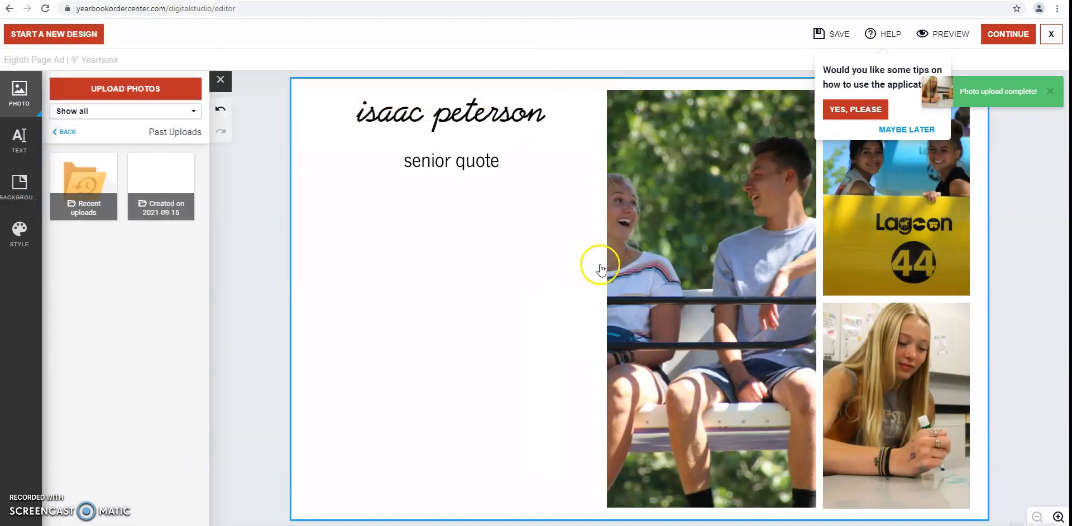
mouse_move(564, 221)
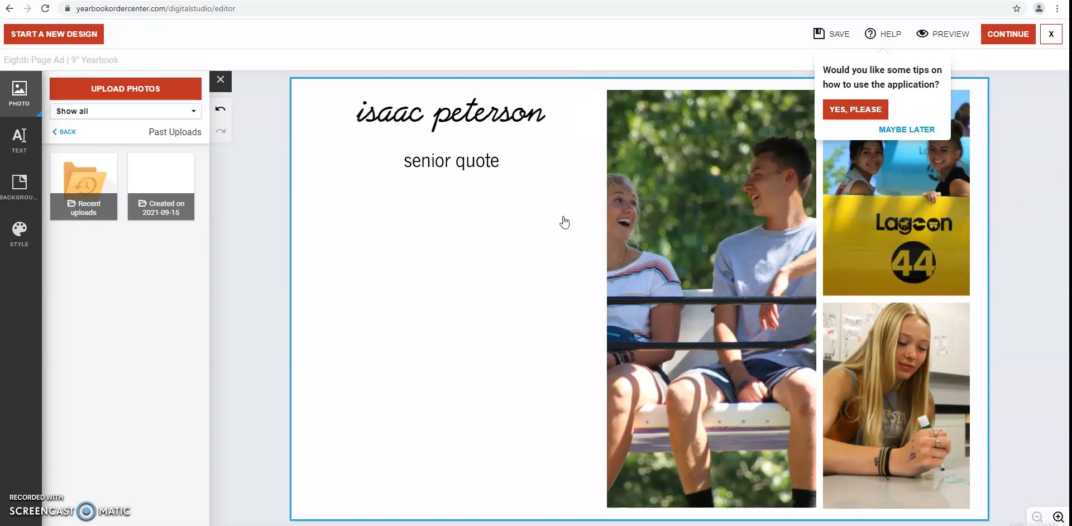
mouse_move(19, 184)
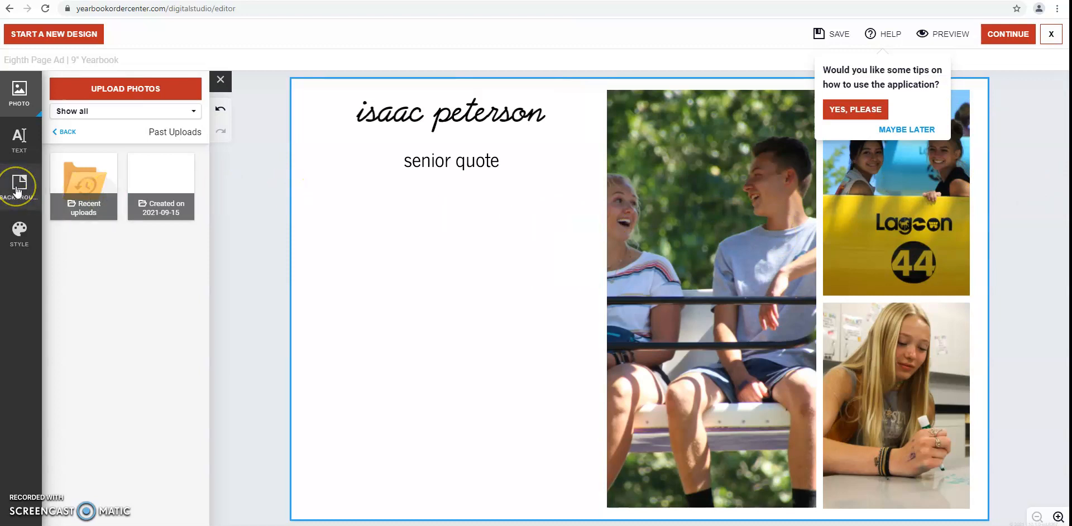
- Set the ad background to the dark gray project color
click(19, 185)
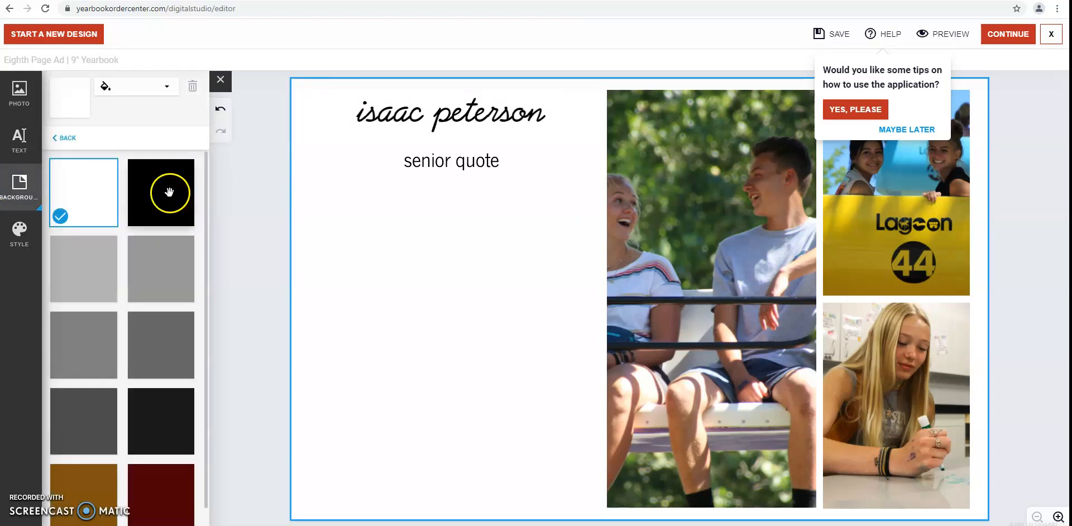
click(161, 344)
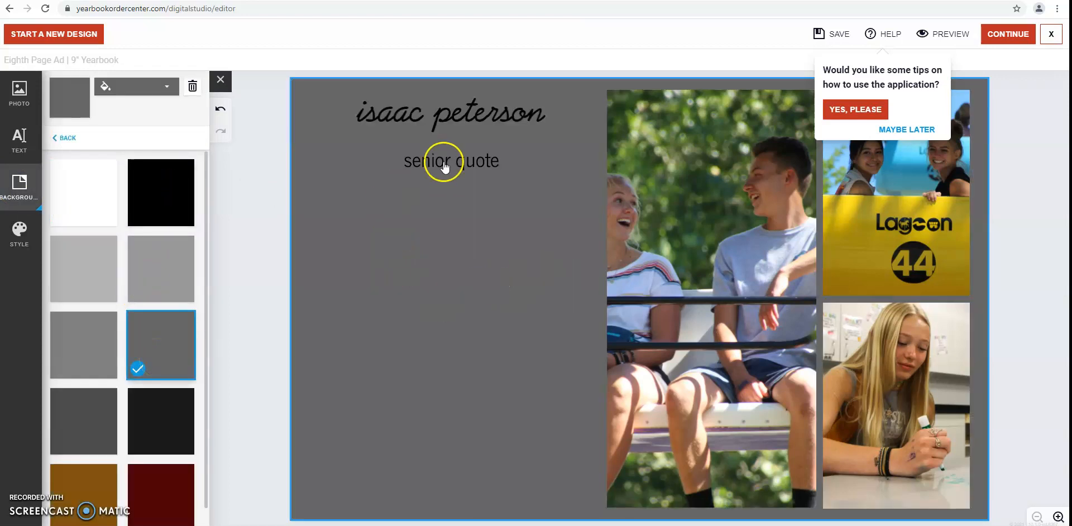
mouse_move(502, 202)
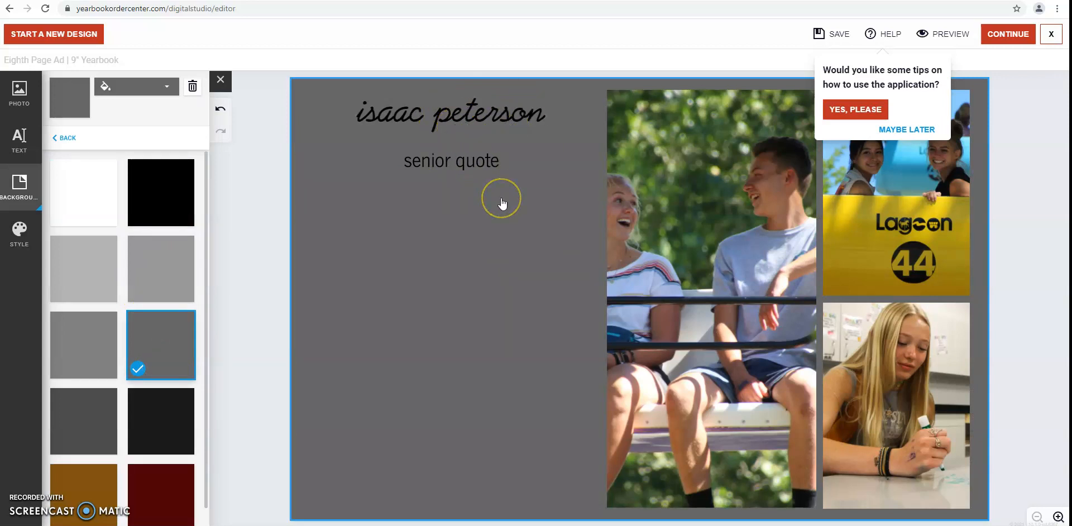
mouse_move(970, 144)
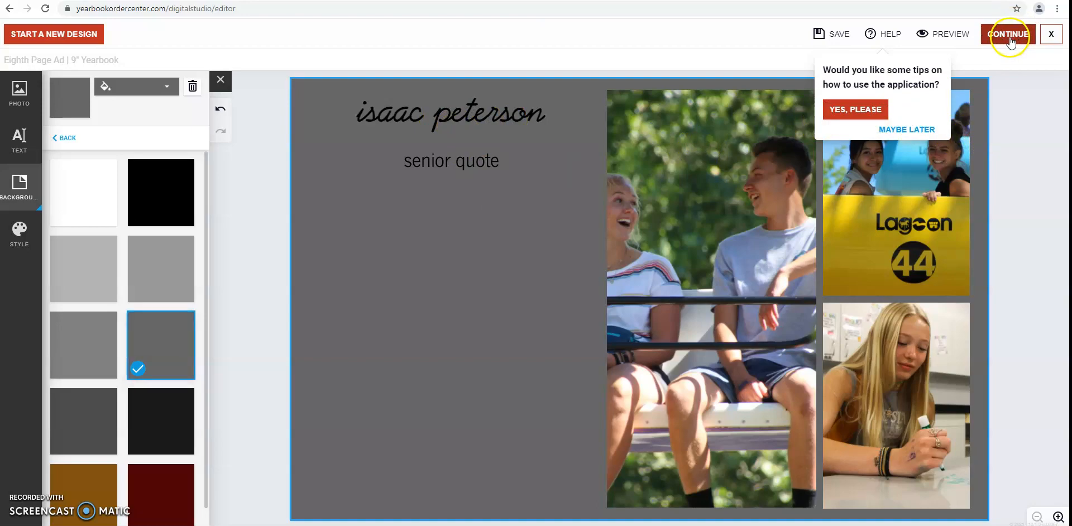
- Finish the ad, confirm the review, initial it 'ip' and add it to the cart
click(1007, 33)
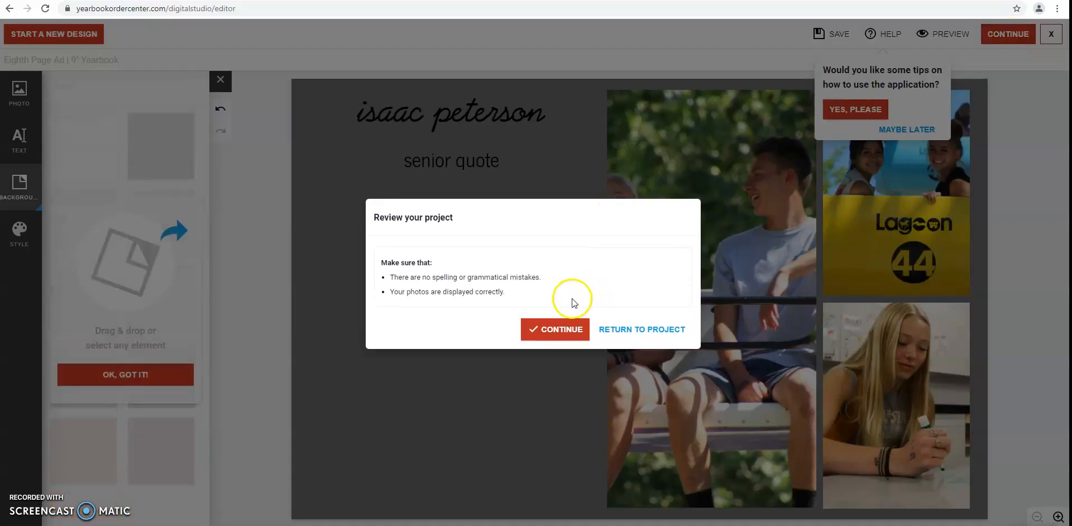
click(555, 329)
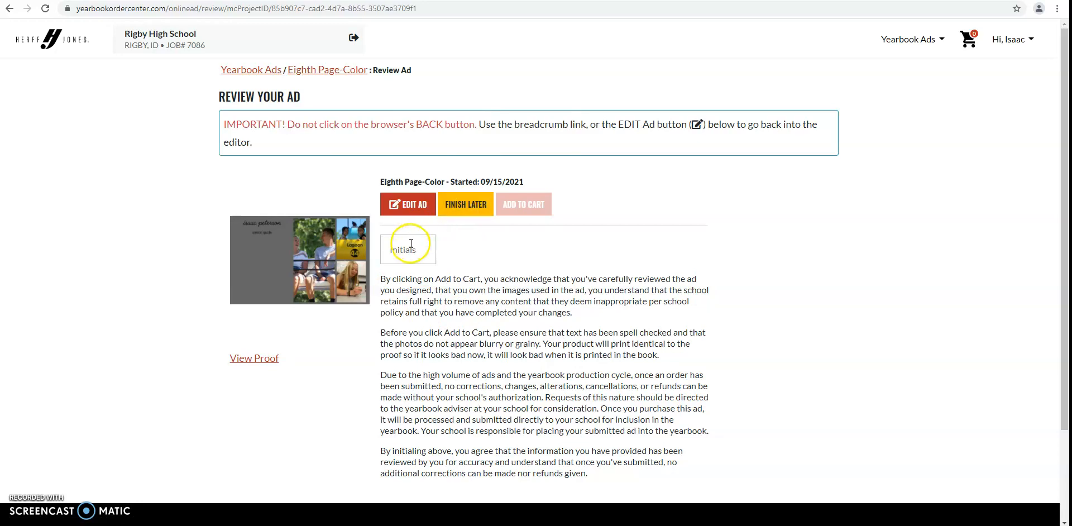
text(ip)
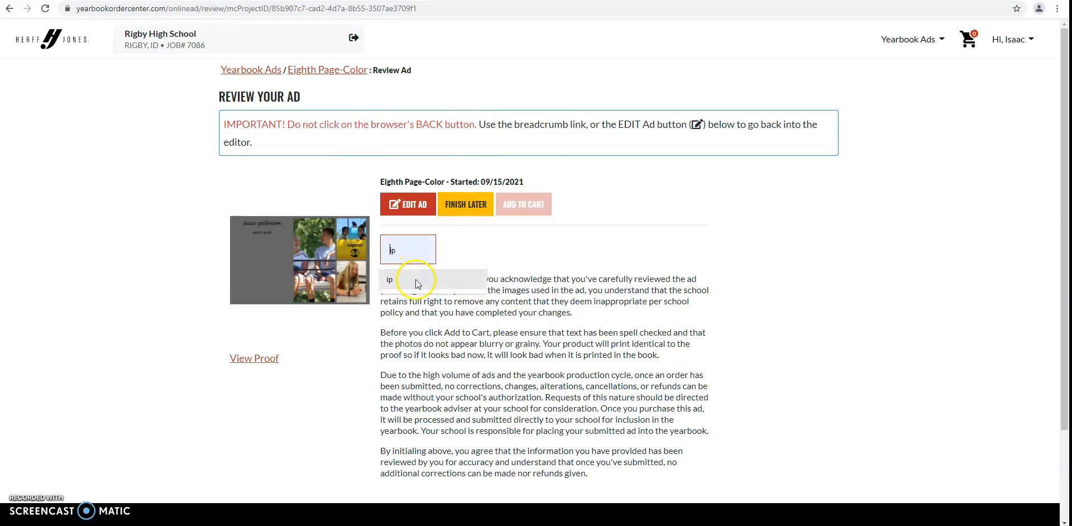
click(522, 204)
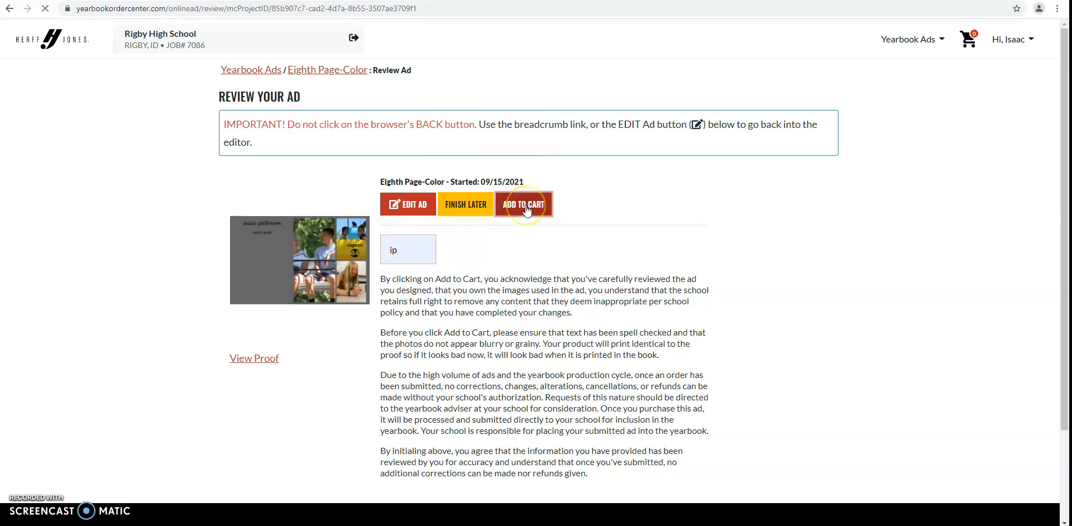
click(523, 205)
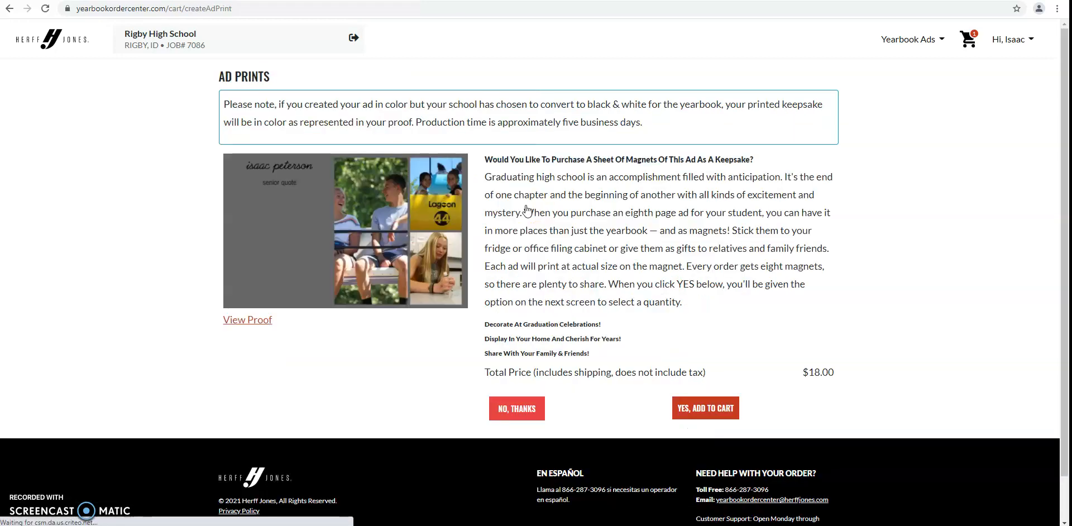
- Accept the keepsake magnet sheet offer so the cart lists the Eighth Page-Color ad and magnet prints
click(705, 408)
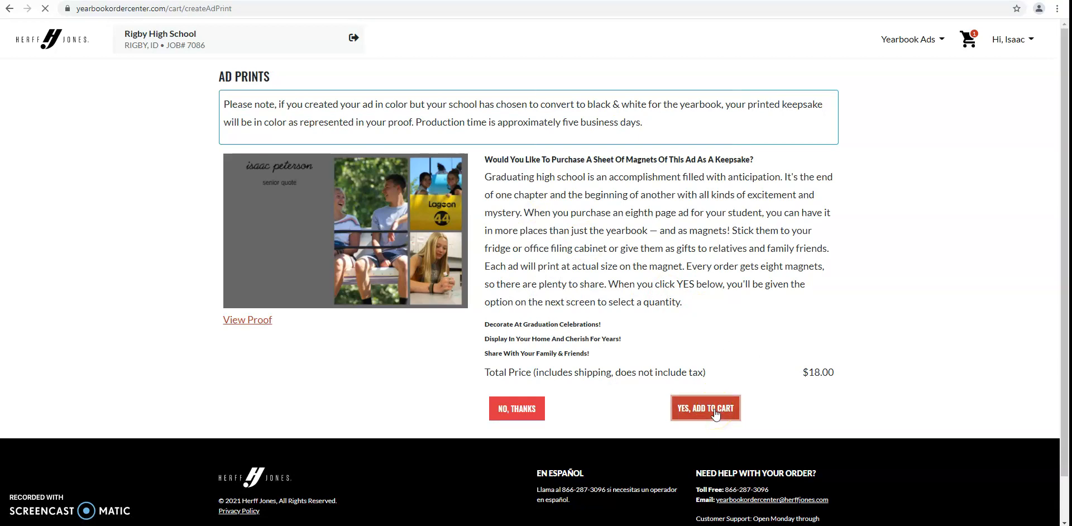
click(704, 409)
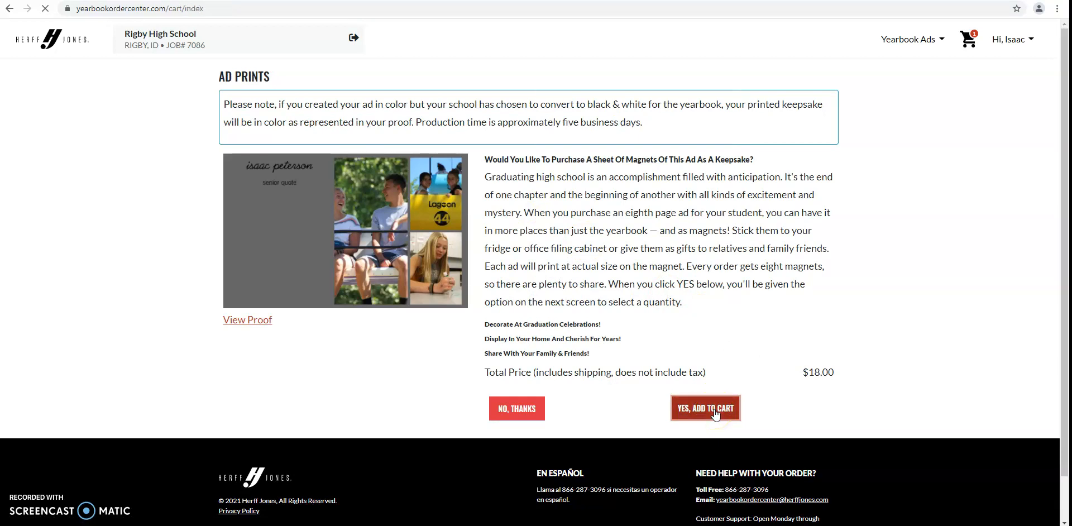
click(704, 407)
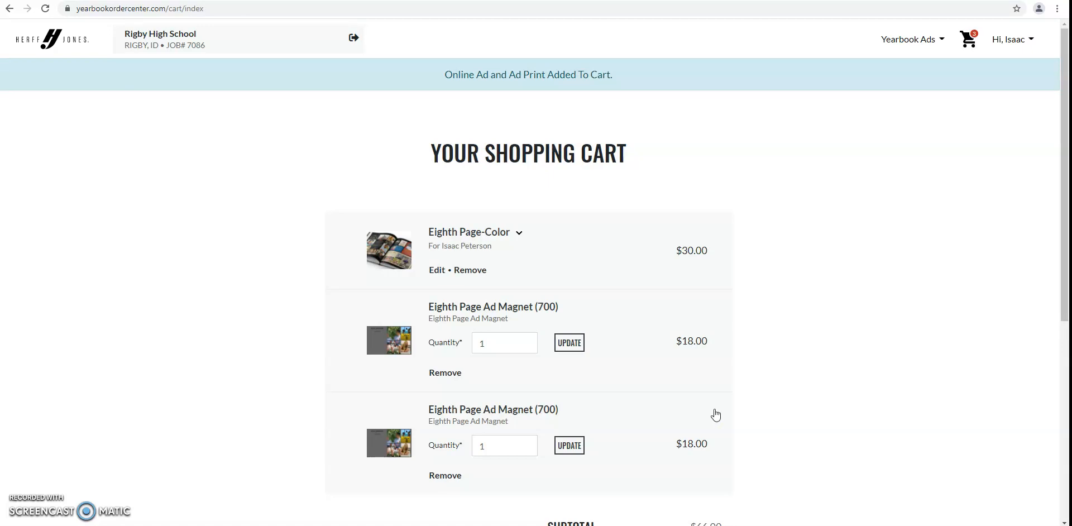